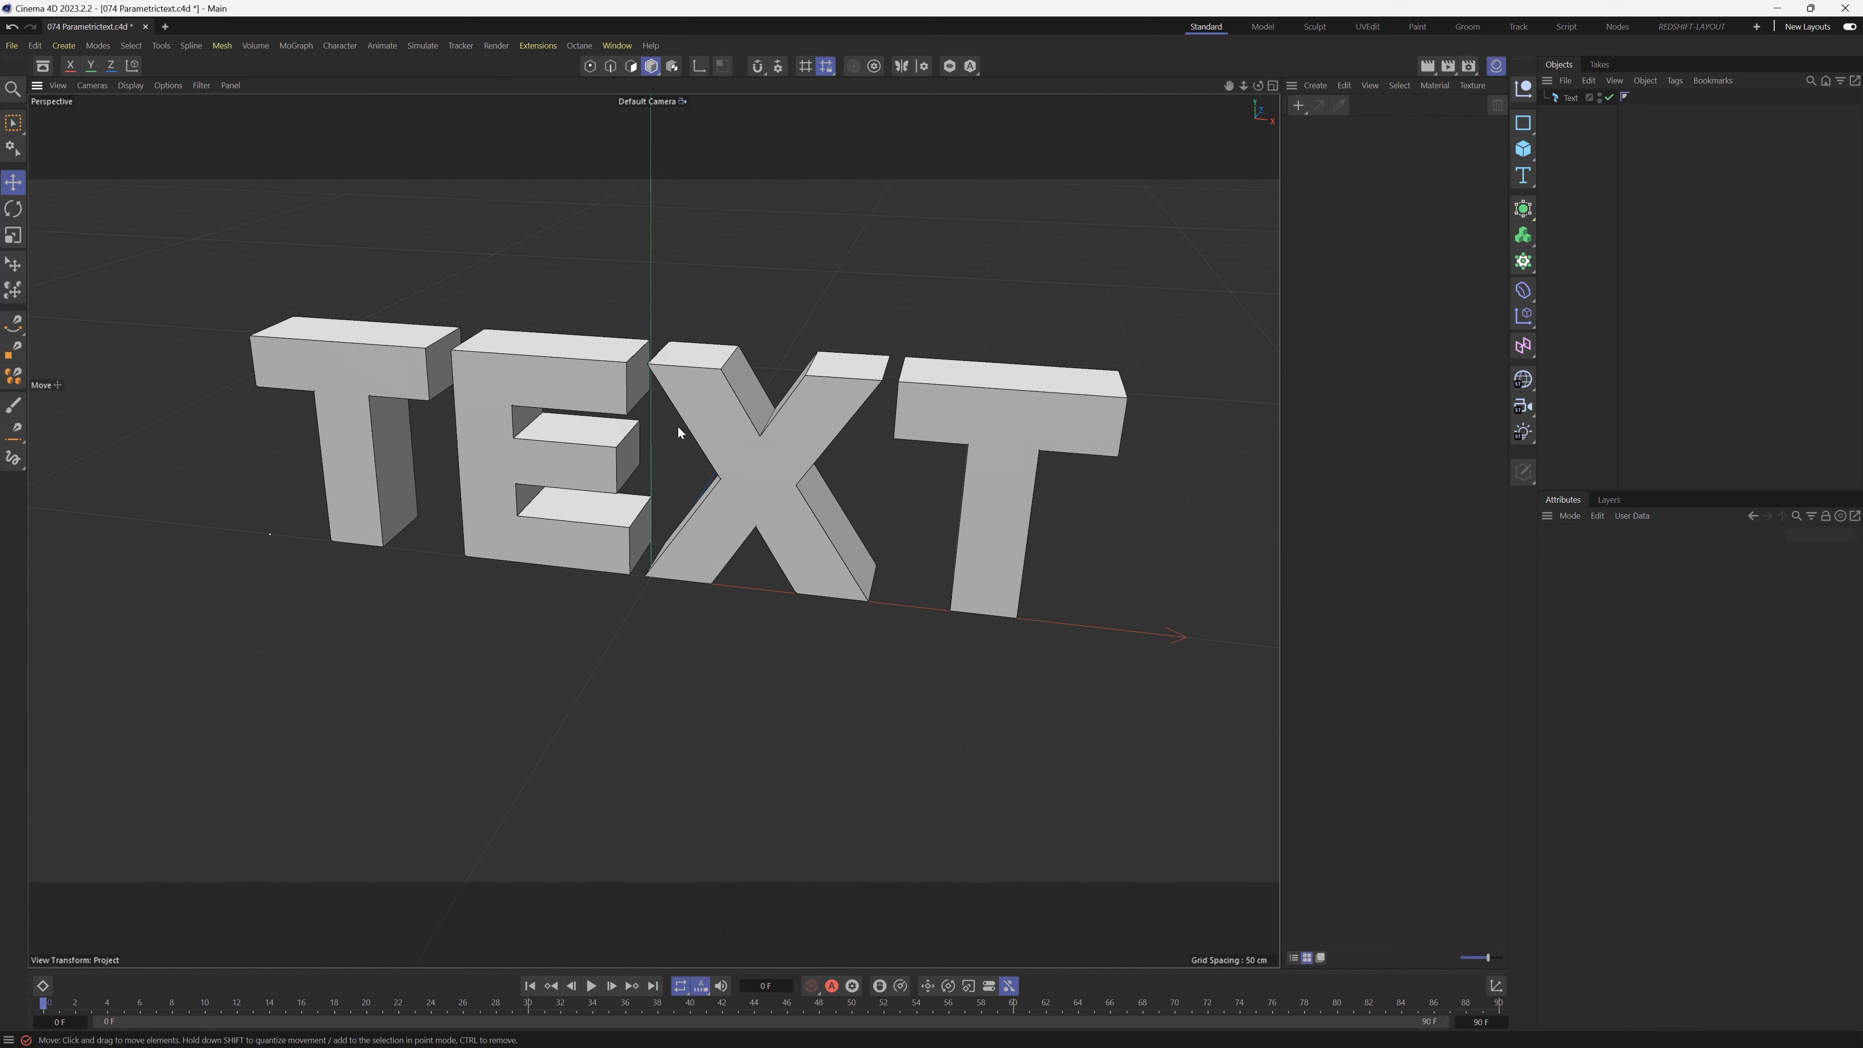
mouse_move(549, 461)
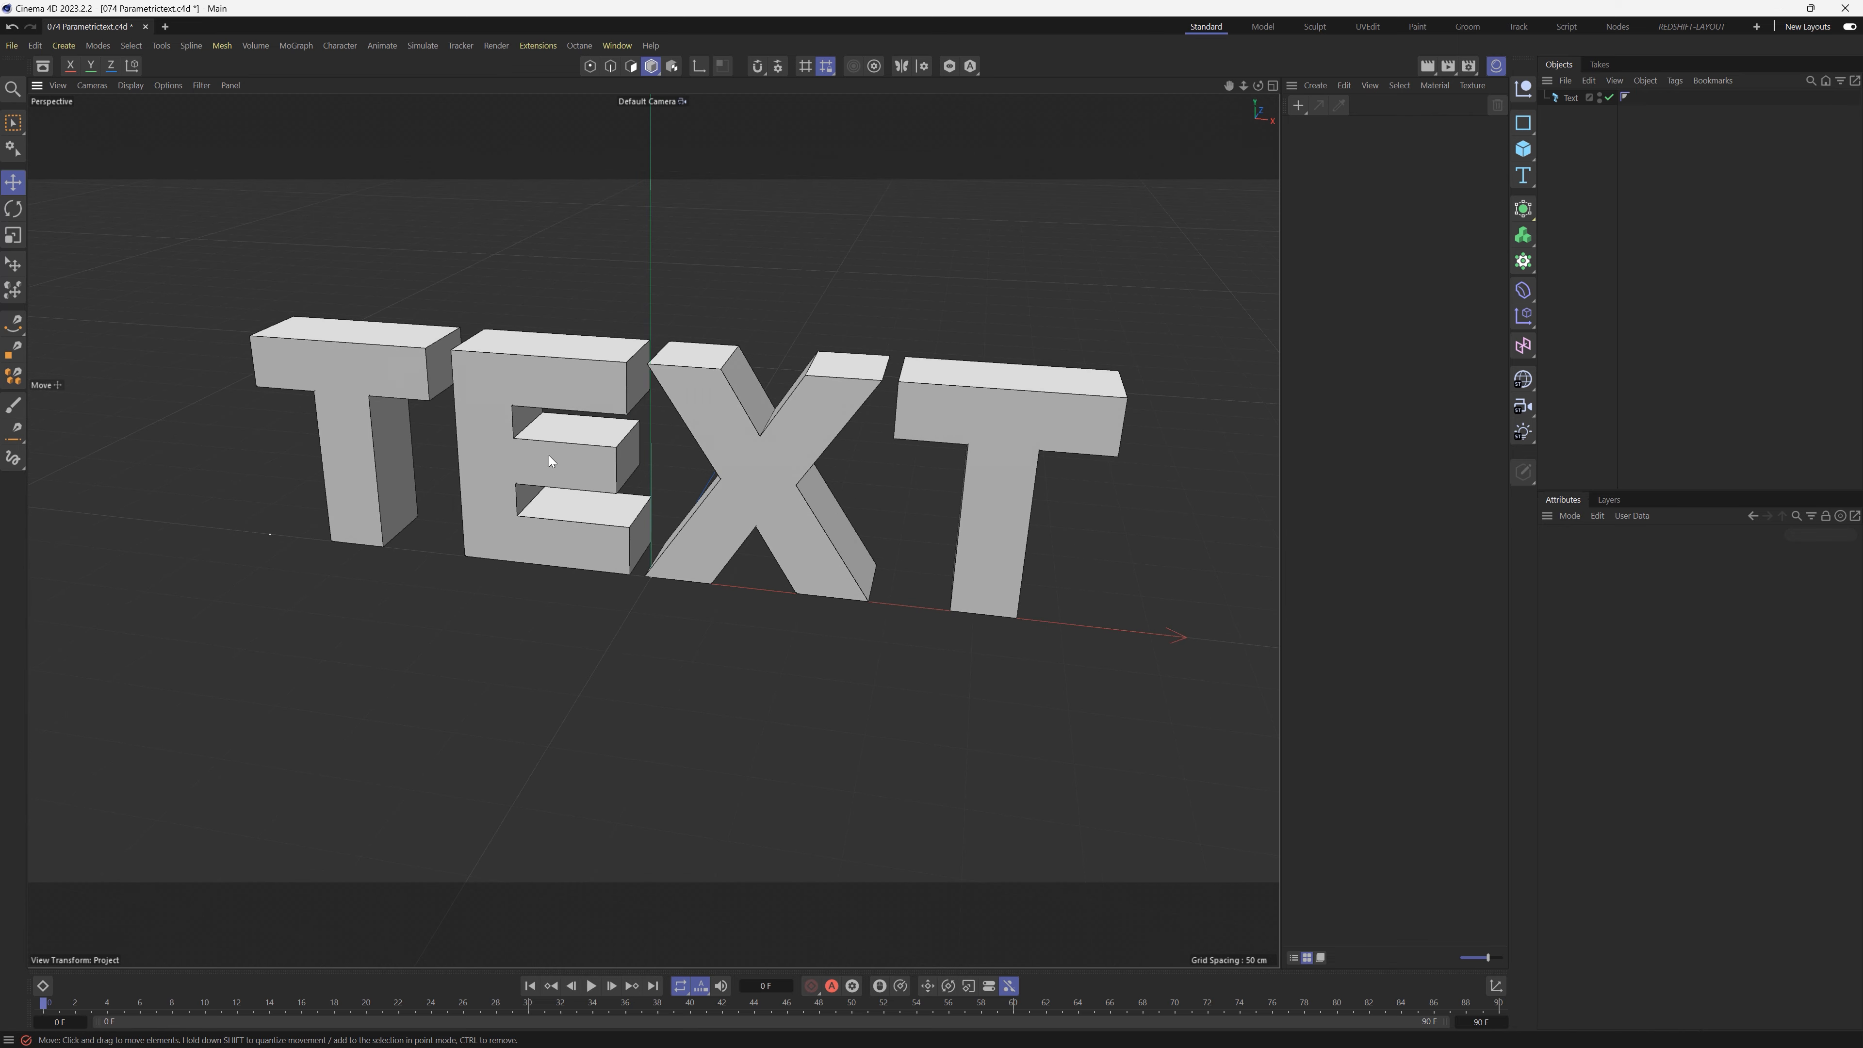
Add a Remesh generator via Commander and parent the TEXT object under it.
left_click(1569, 97)
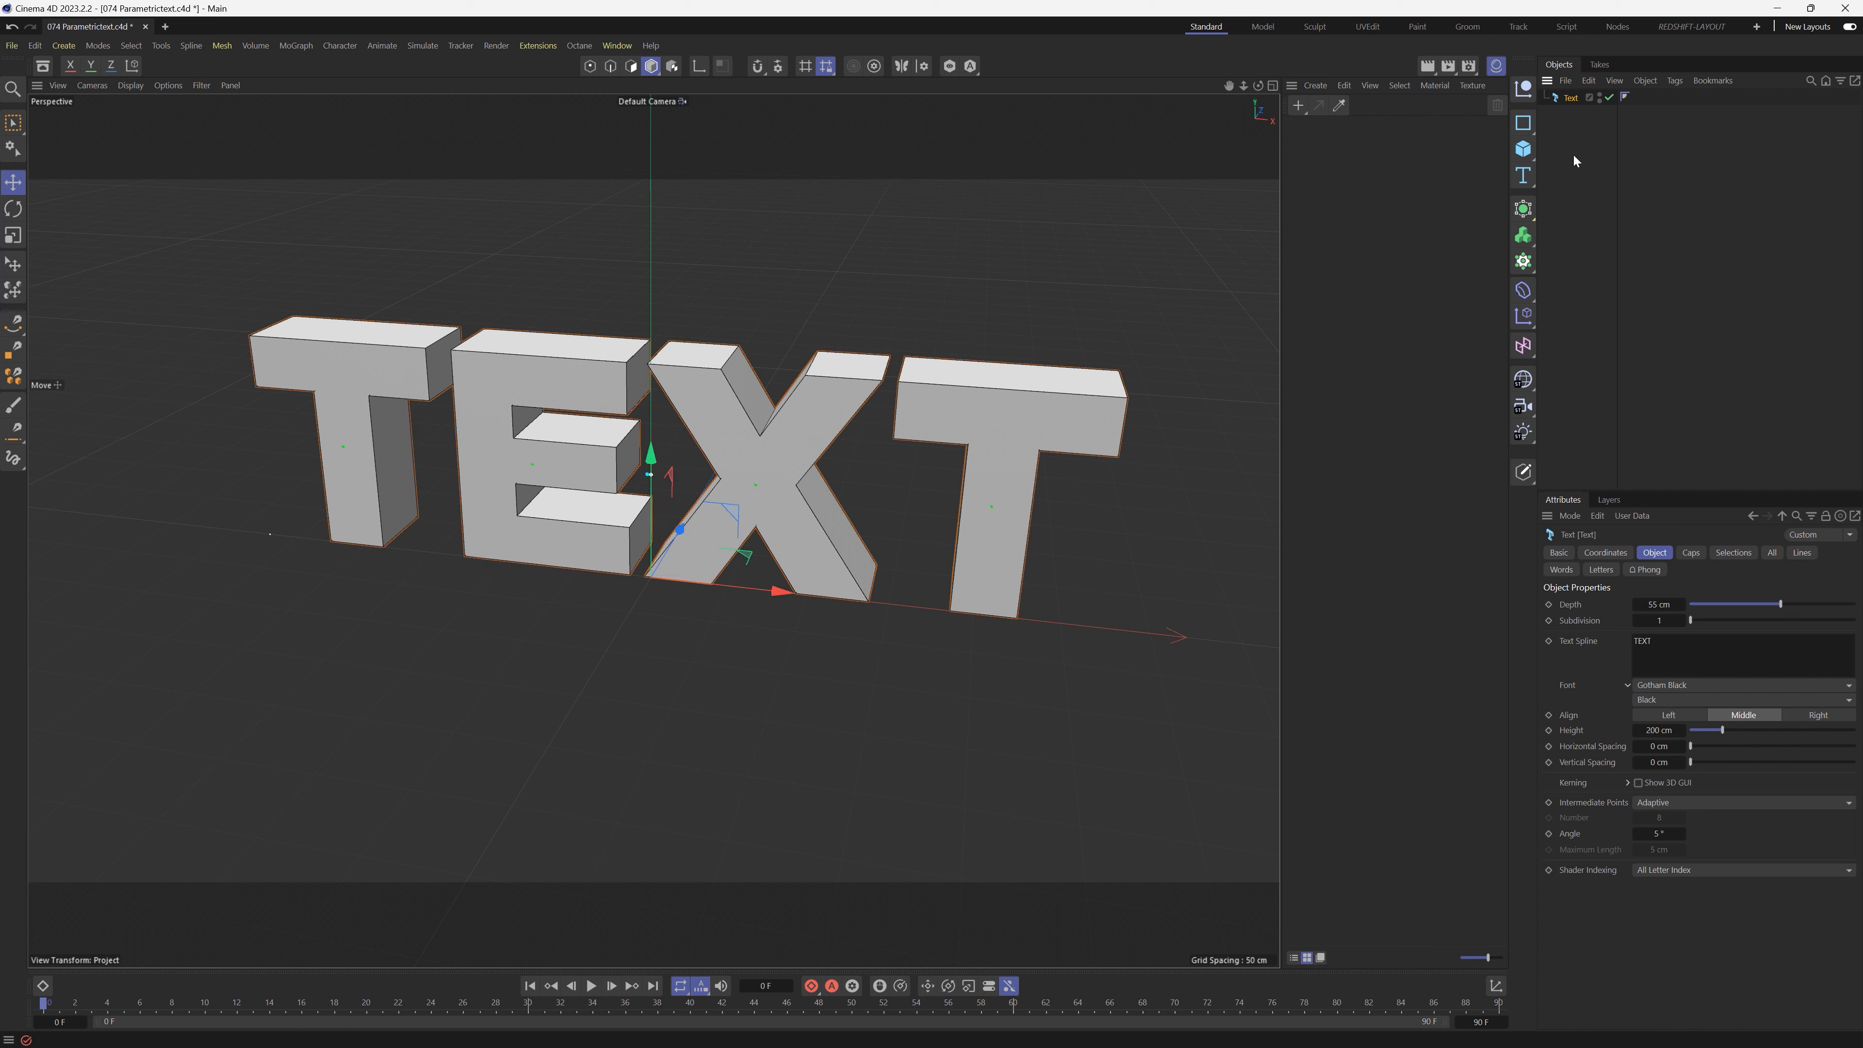
type("remesh")
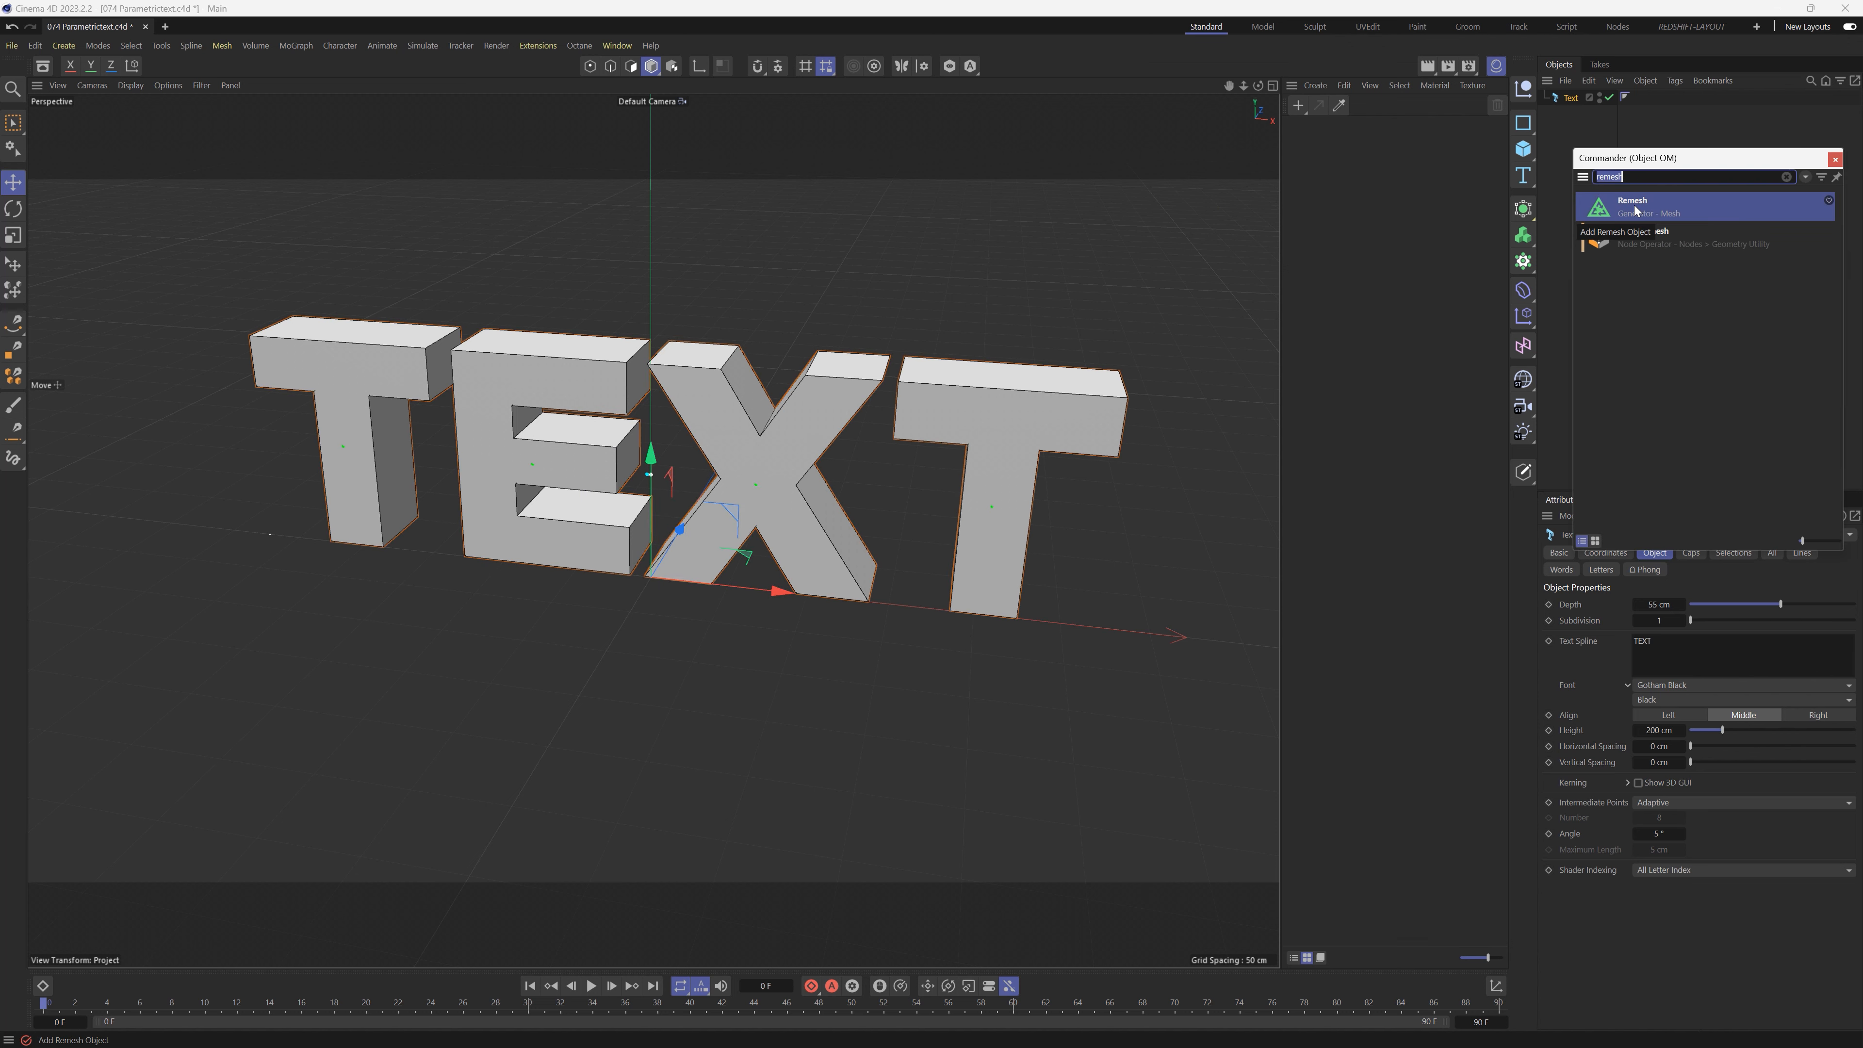
left_click(1631, 204)
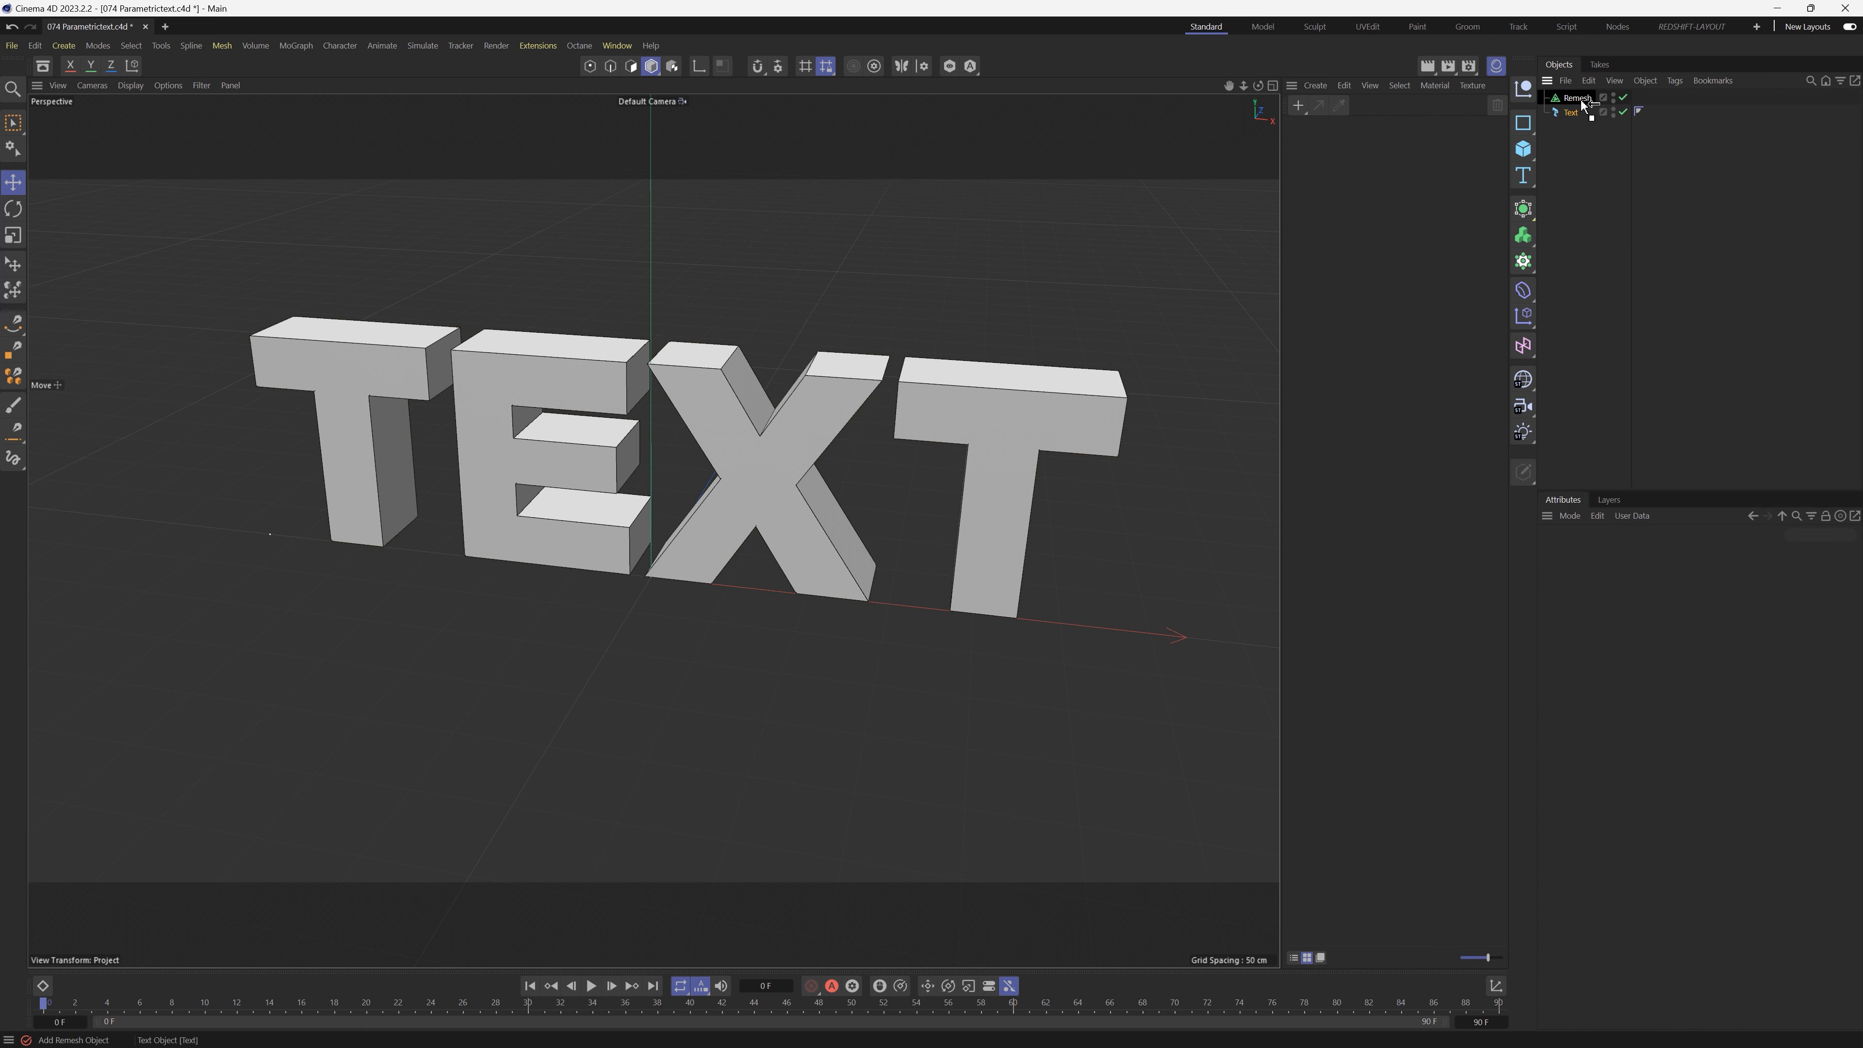
left_click(1578, 97)
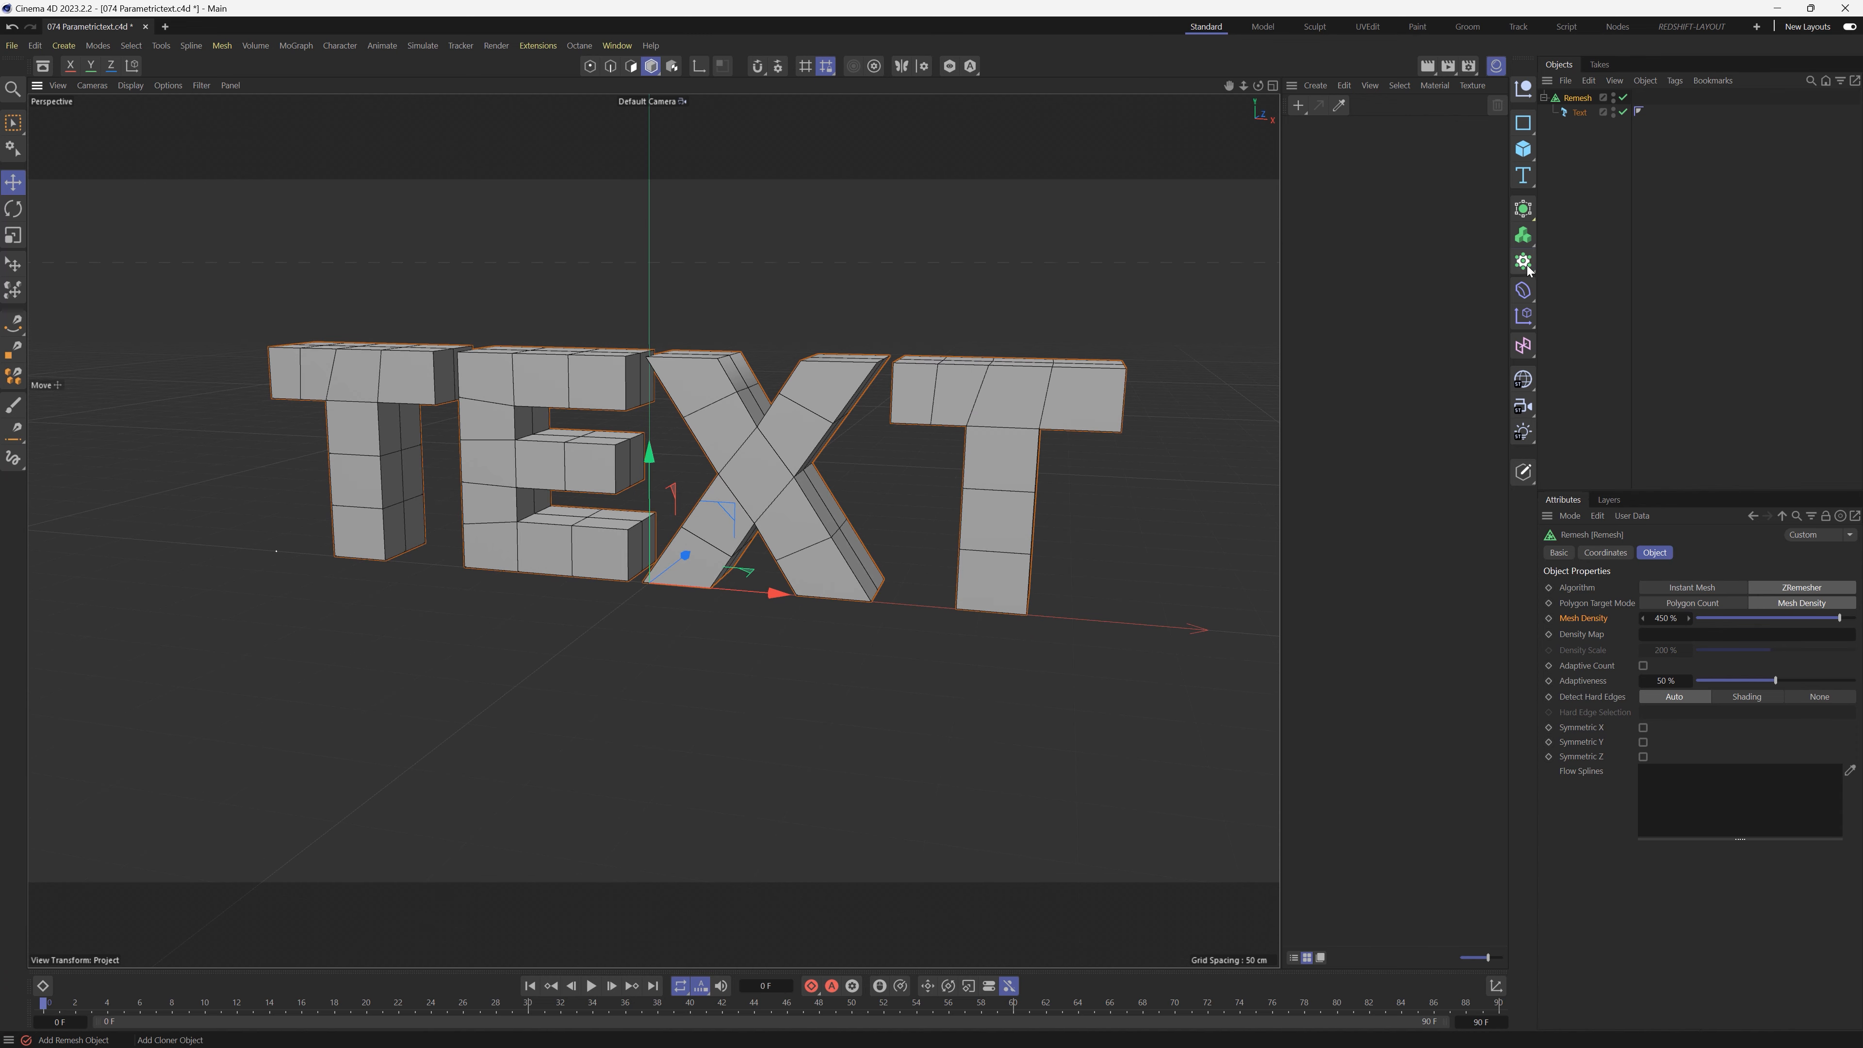
Add a Voronoi Fracture from the MoGraph menu and parent the Remesh under it.
left_click(1522, 261)
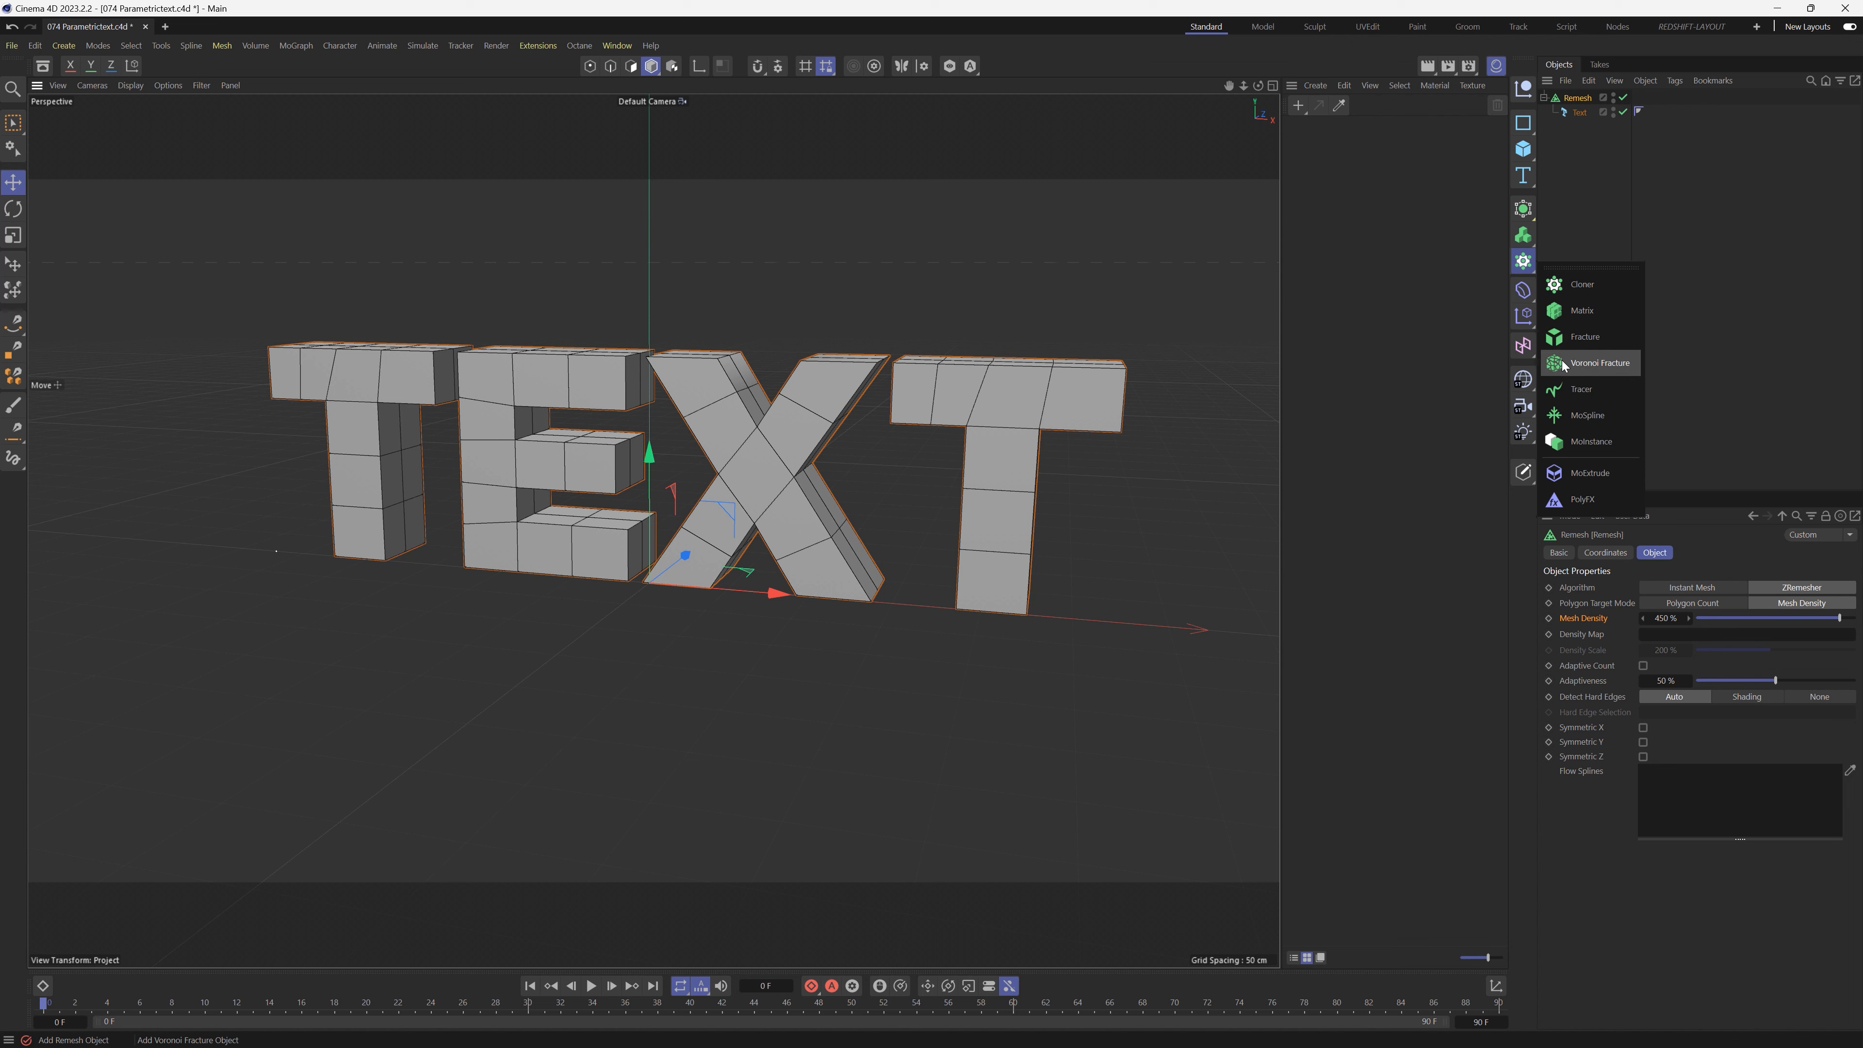
mouse_move(1582, 370)
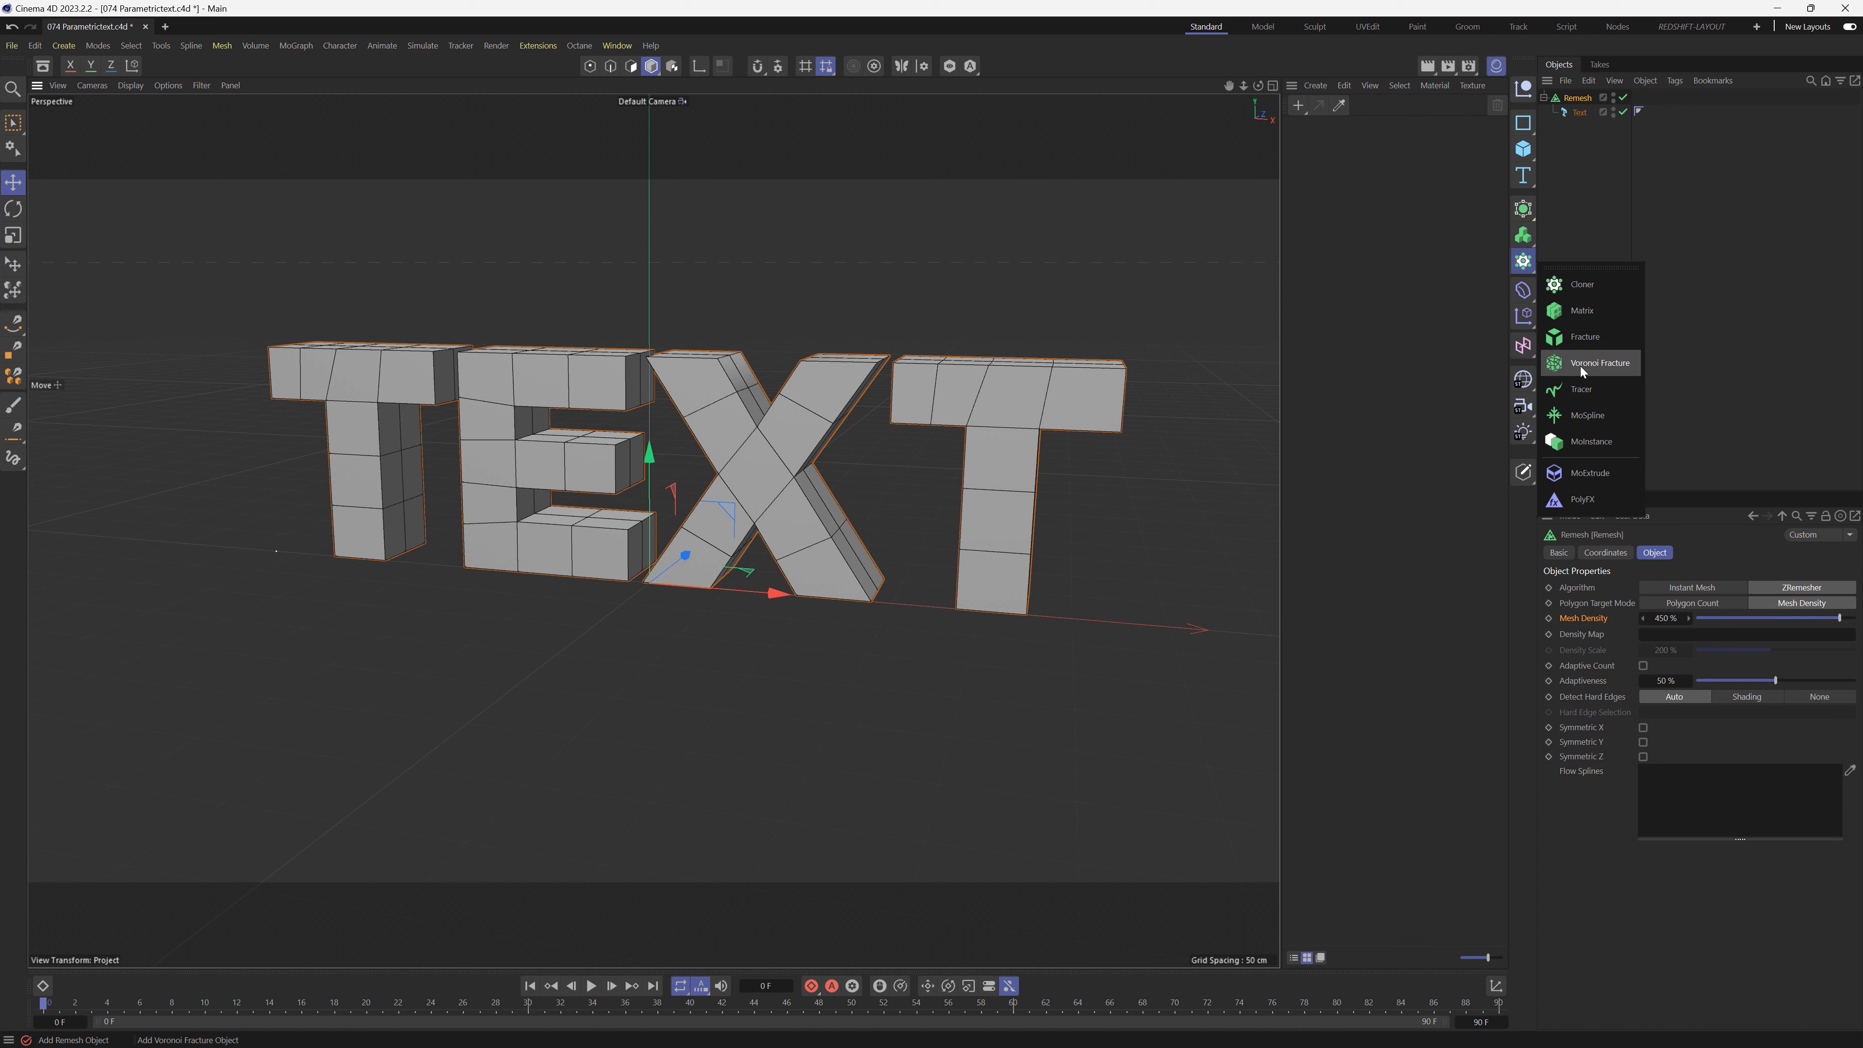
left_click(1599, 362)
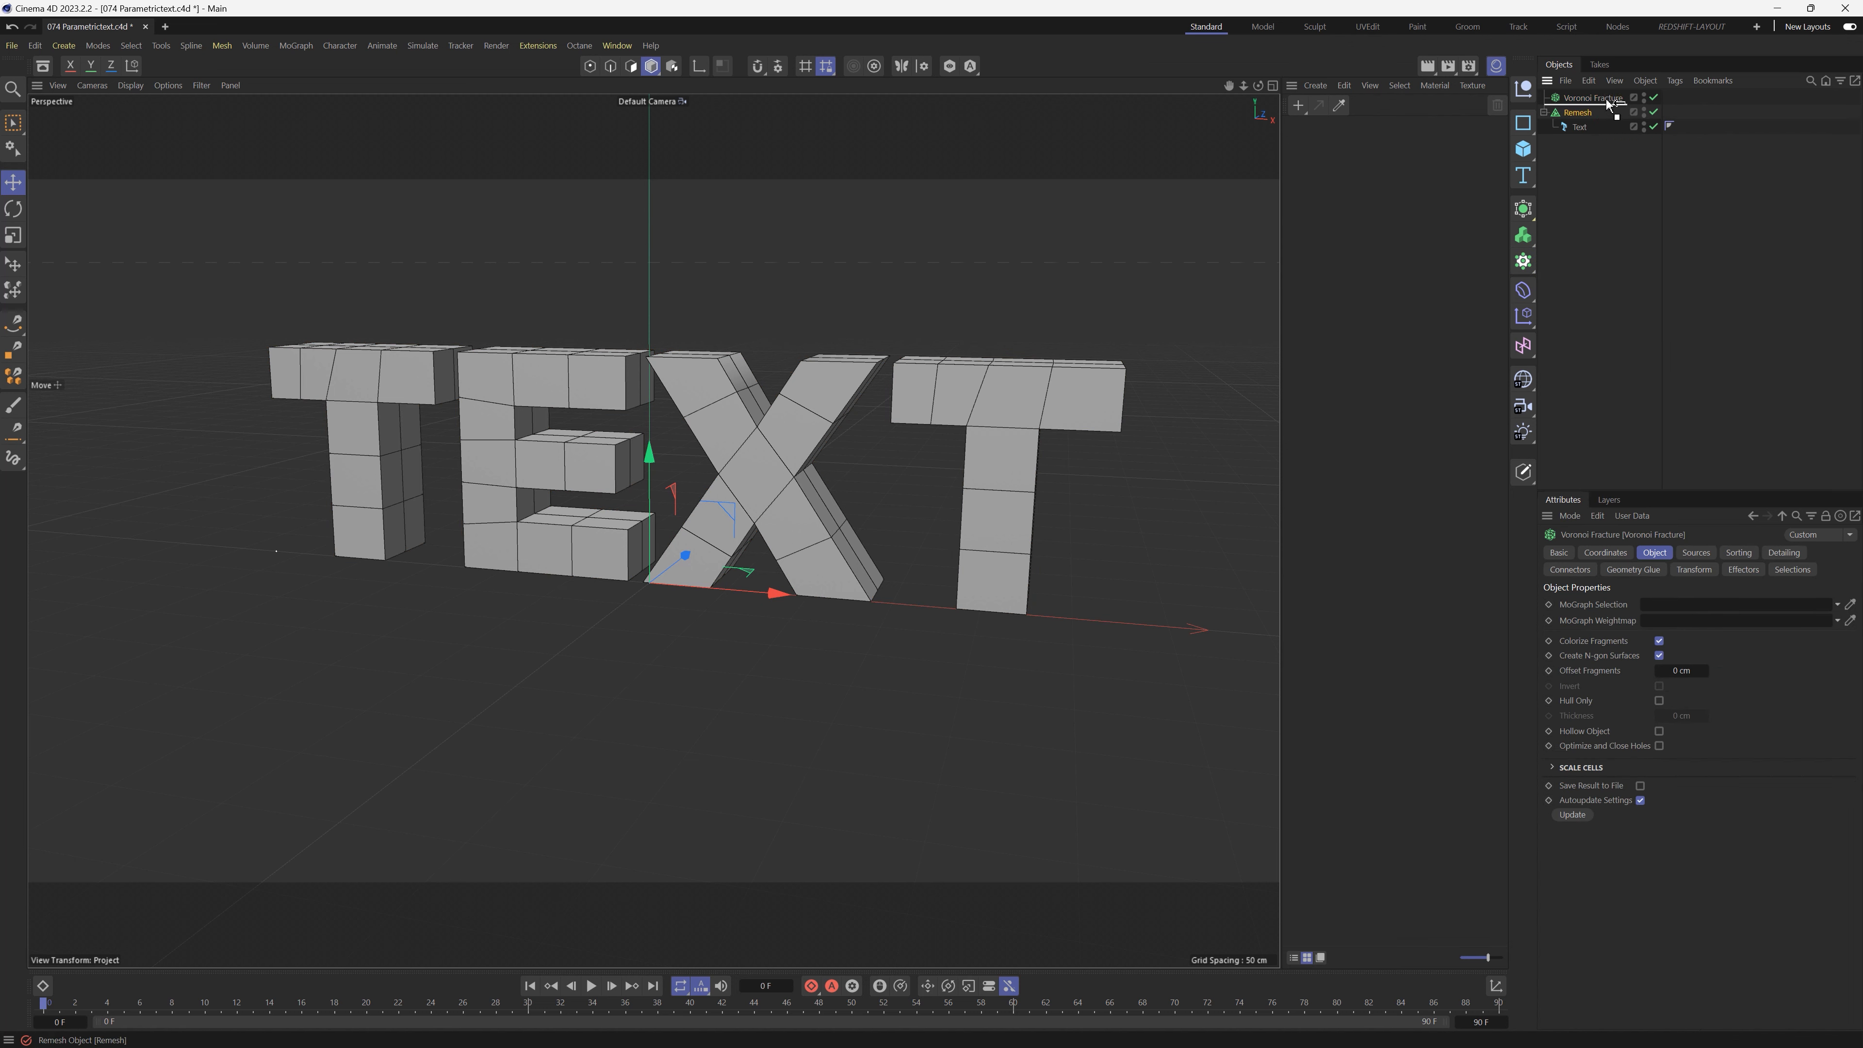
left_click(1579, 111)
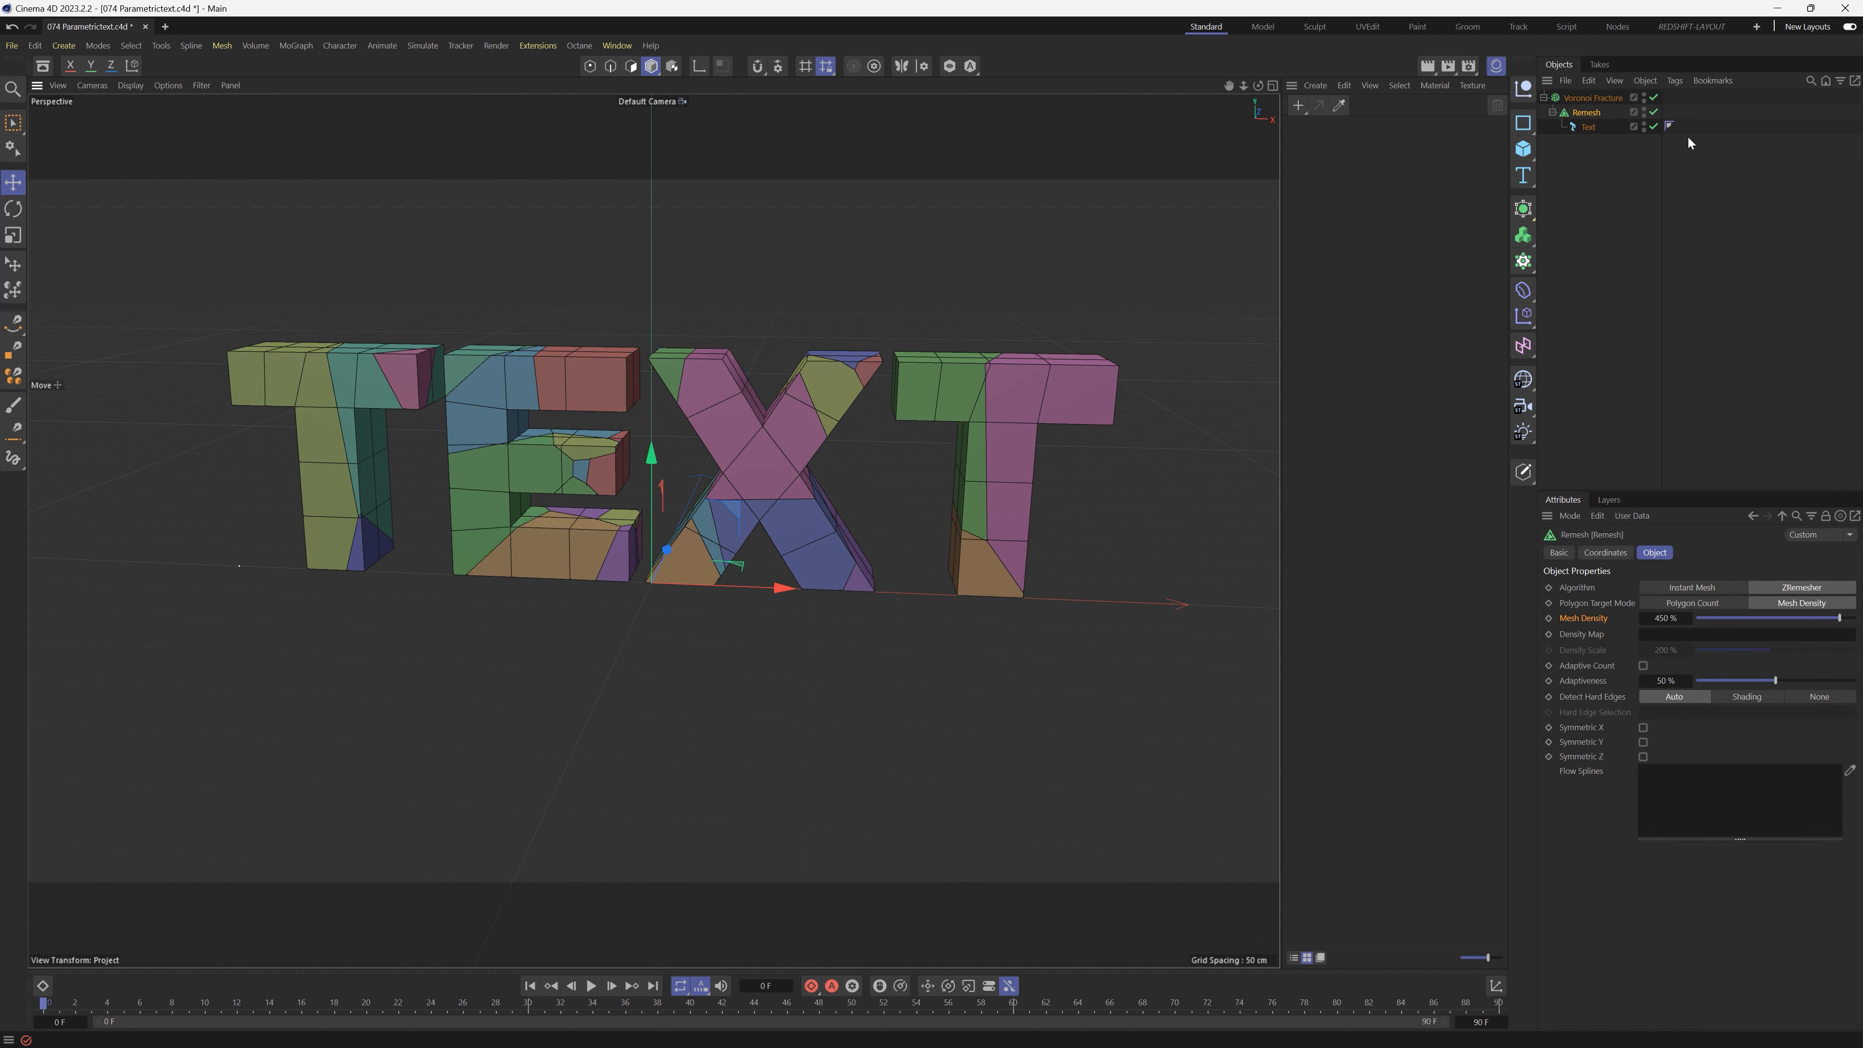
Show the fracture's Sources settings with the Point Generator - Distribution source selected.
left_click(1592, 97)
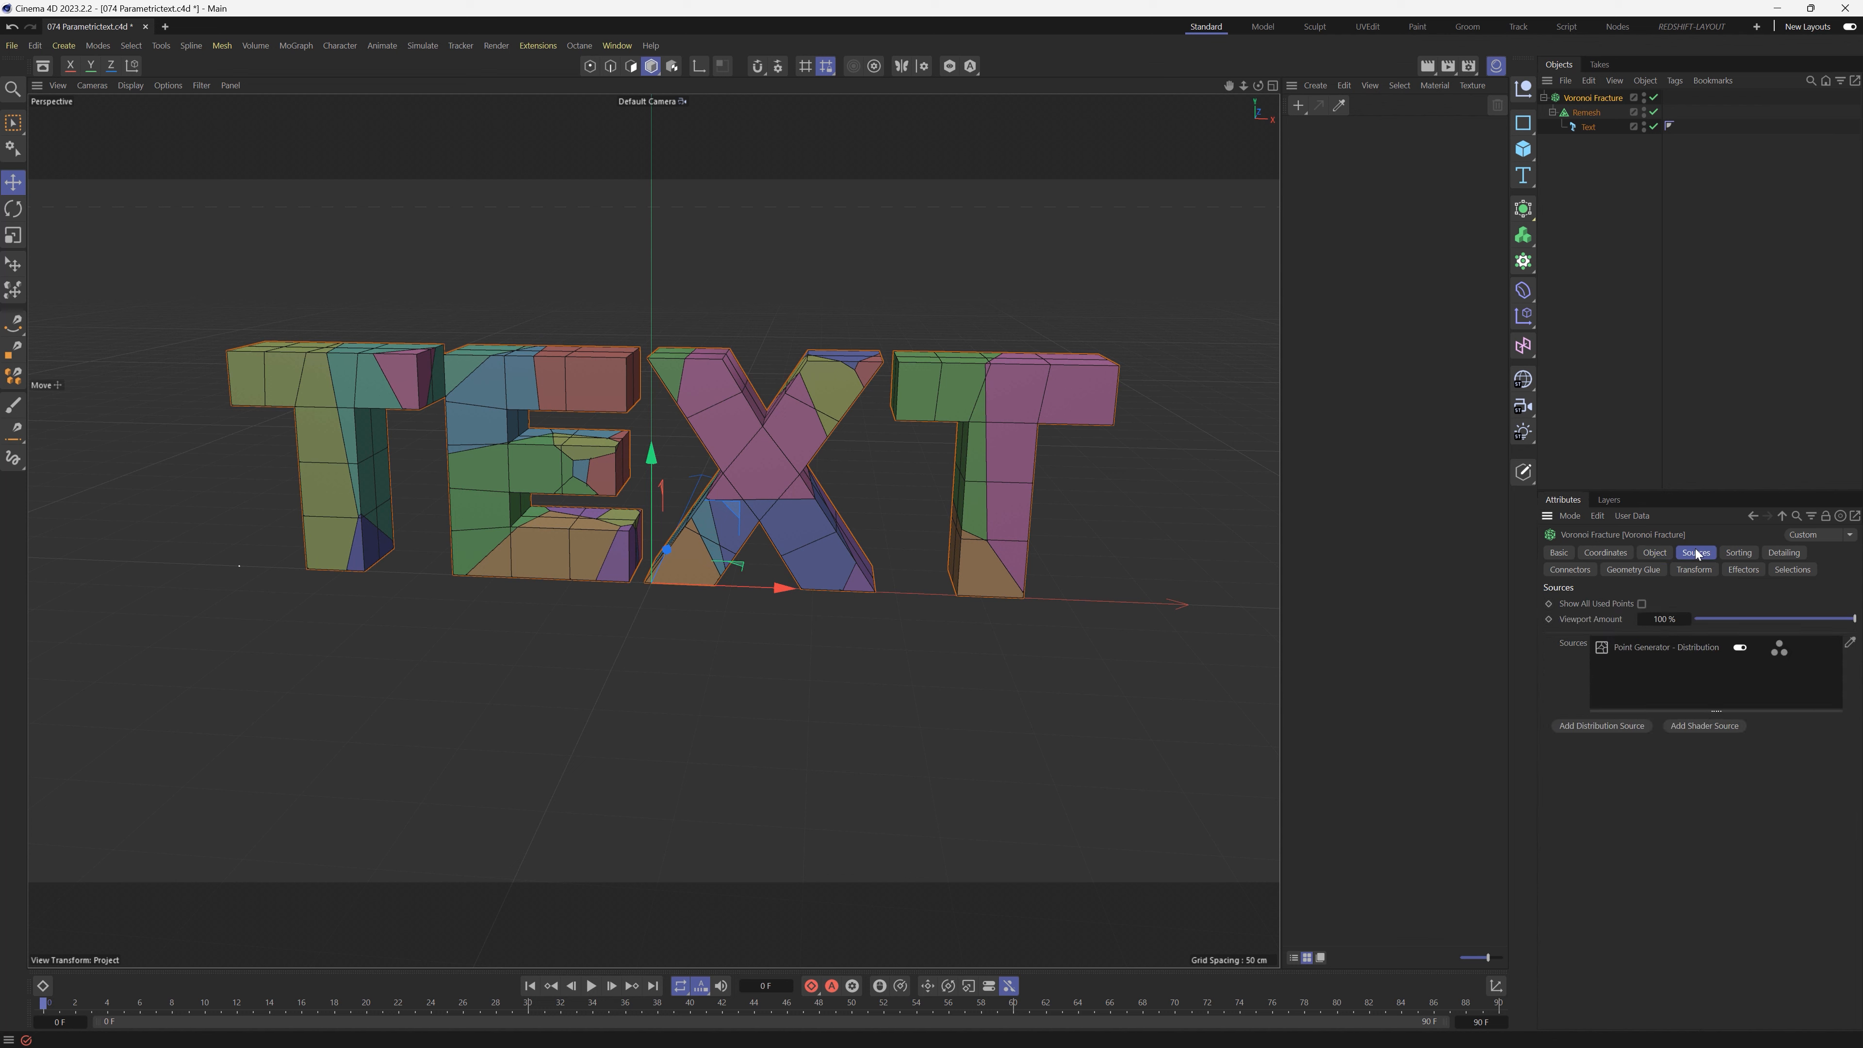
left_click(1664, 647)
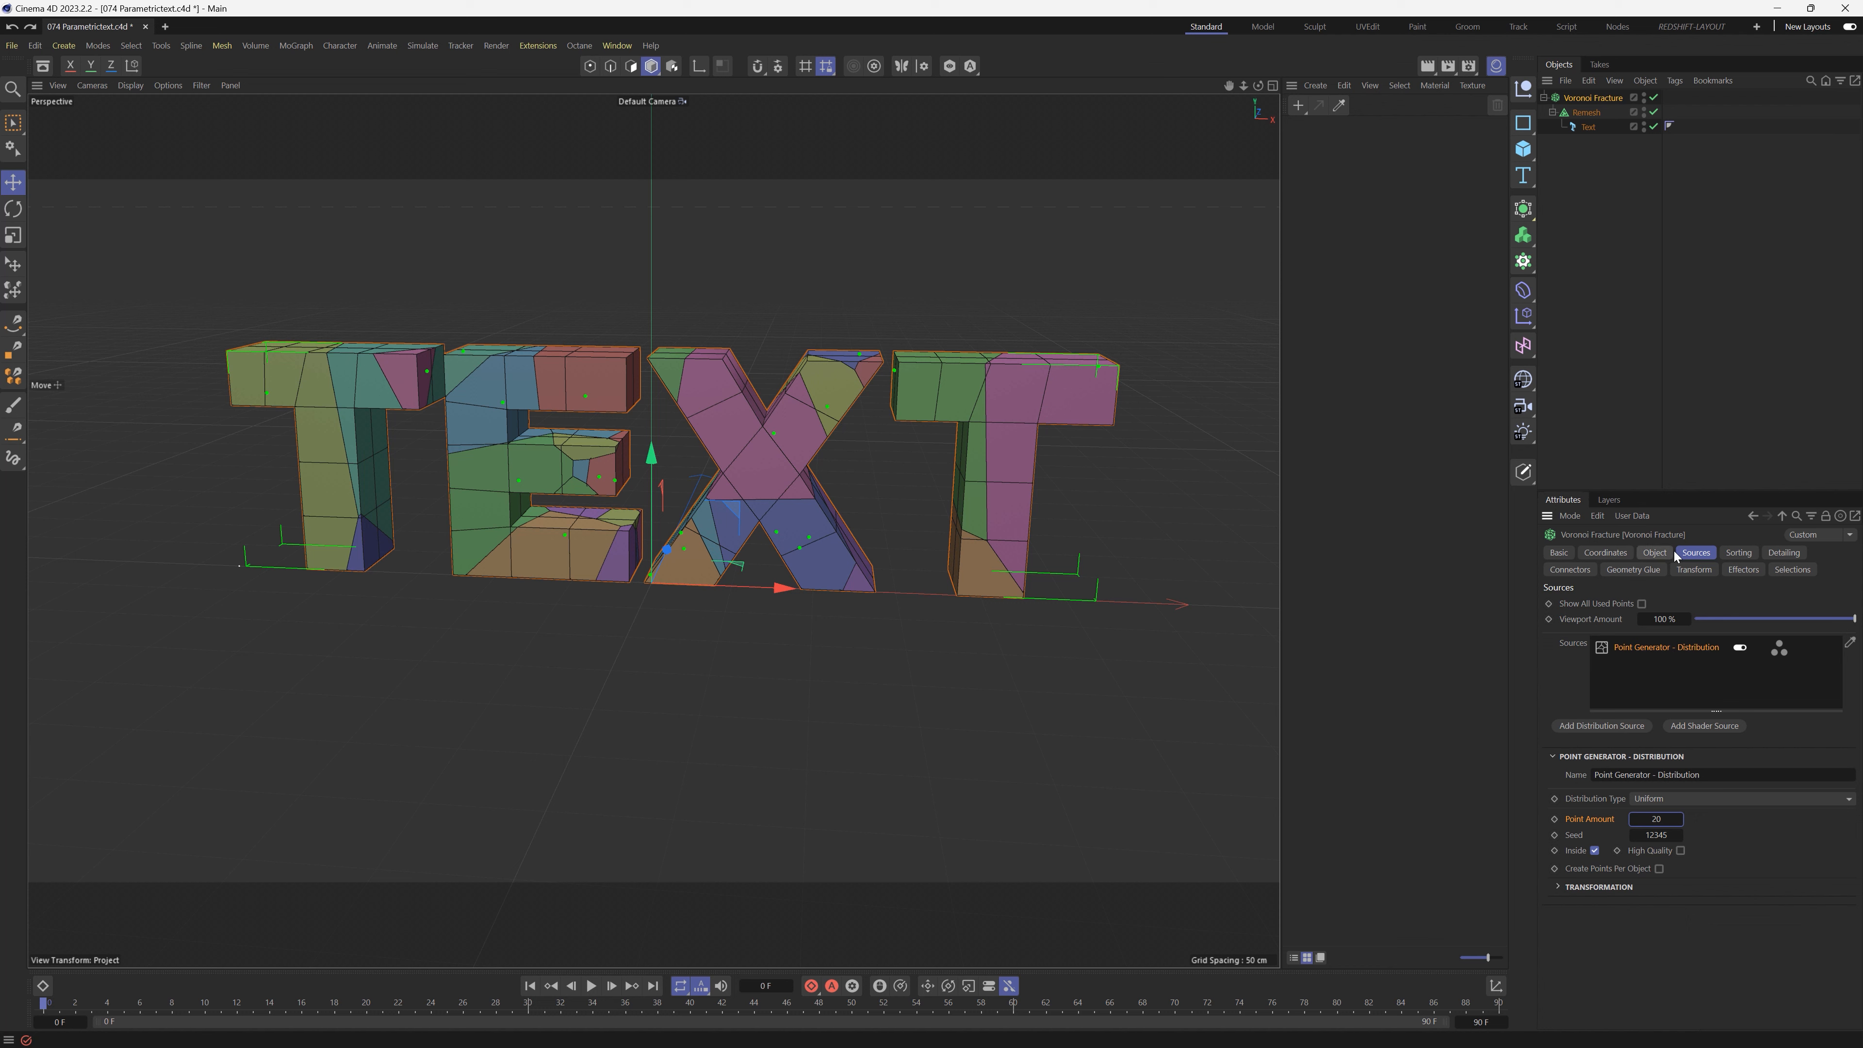
Set Offset Fragments to 1.7 cm on the Voronoi Fracture and toggle Invert to preview the shards.
left_click(1653, 552)
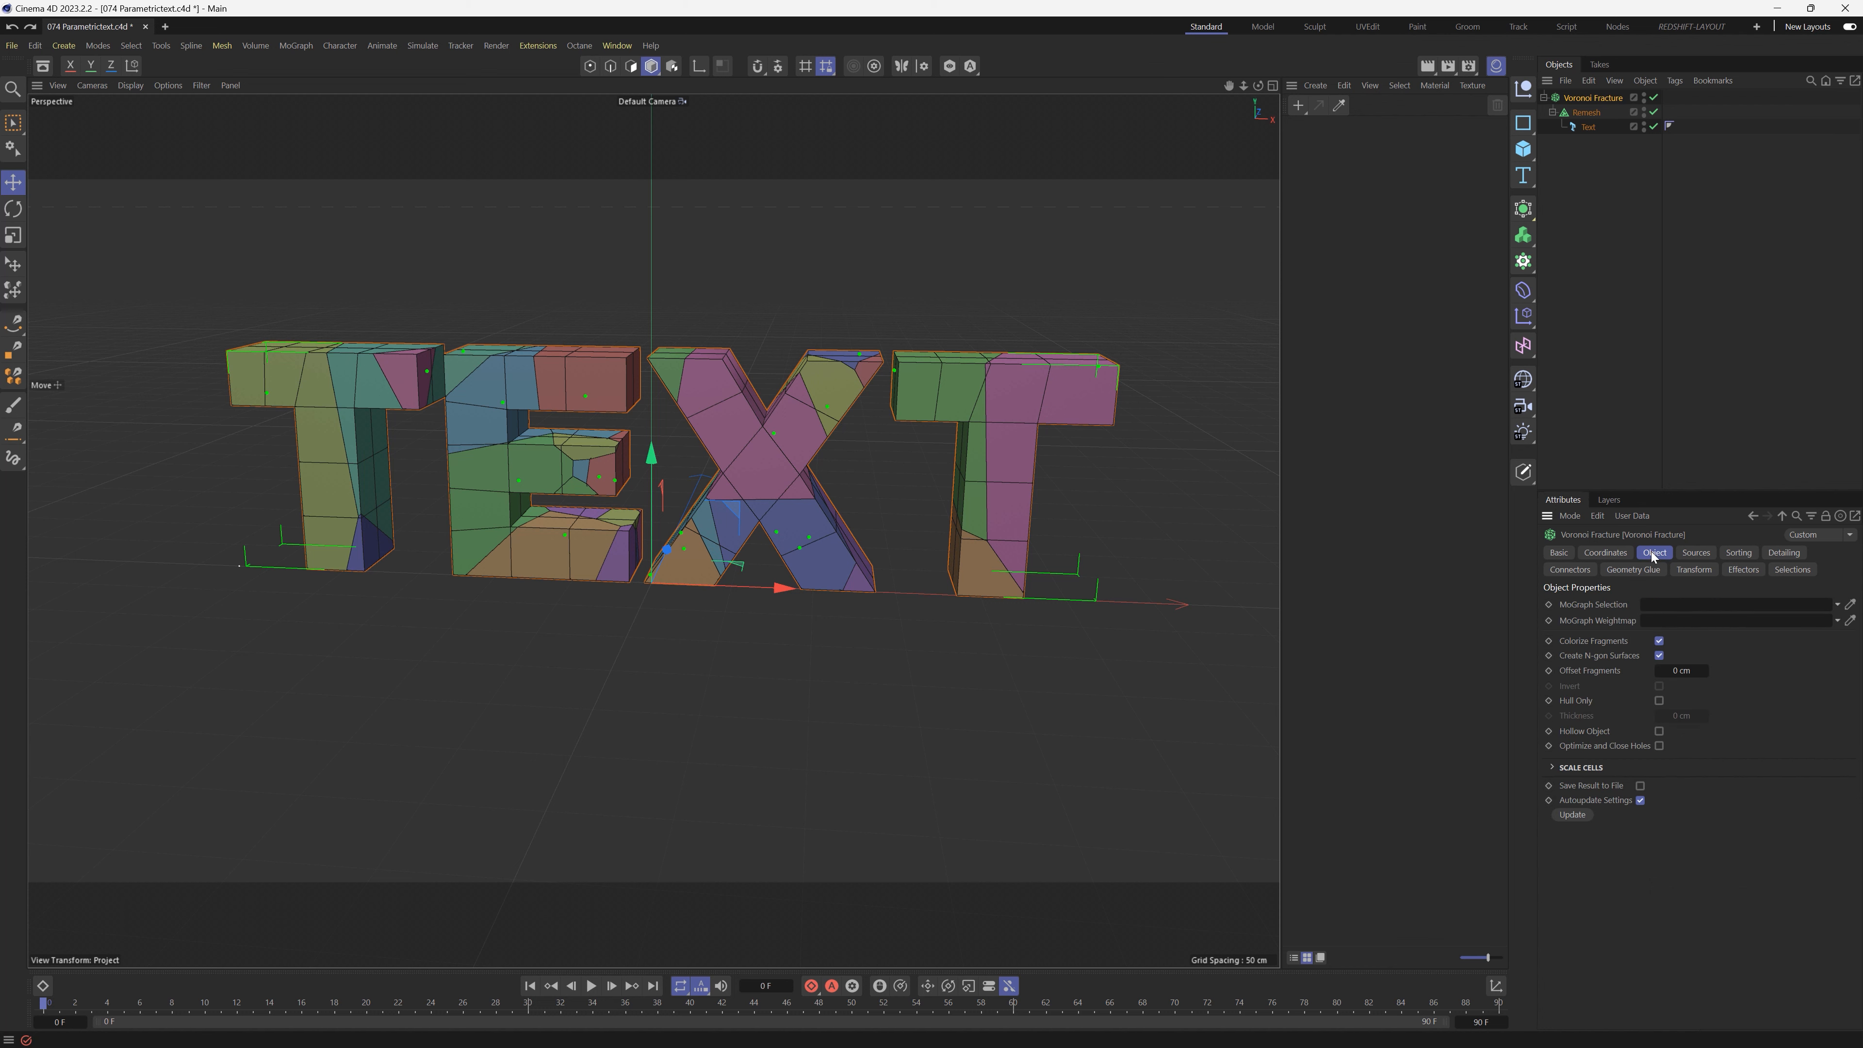
mouse_move(1607, 672)
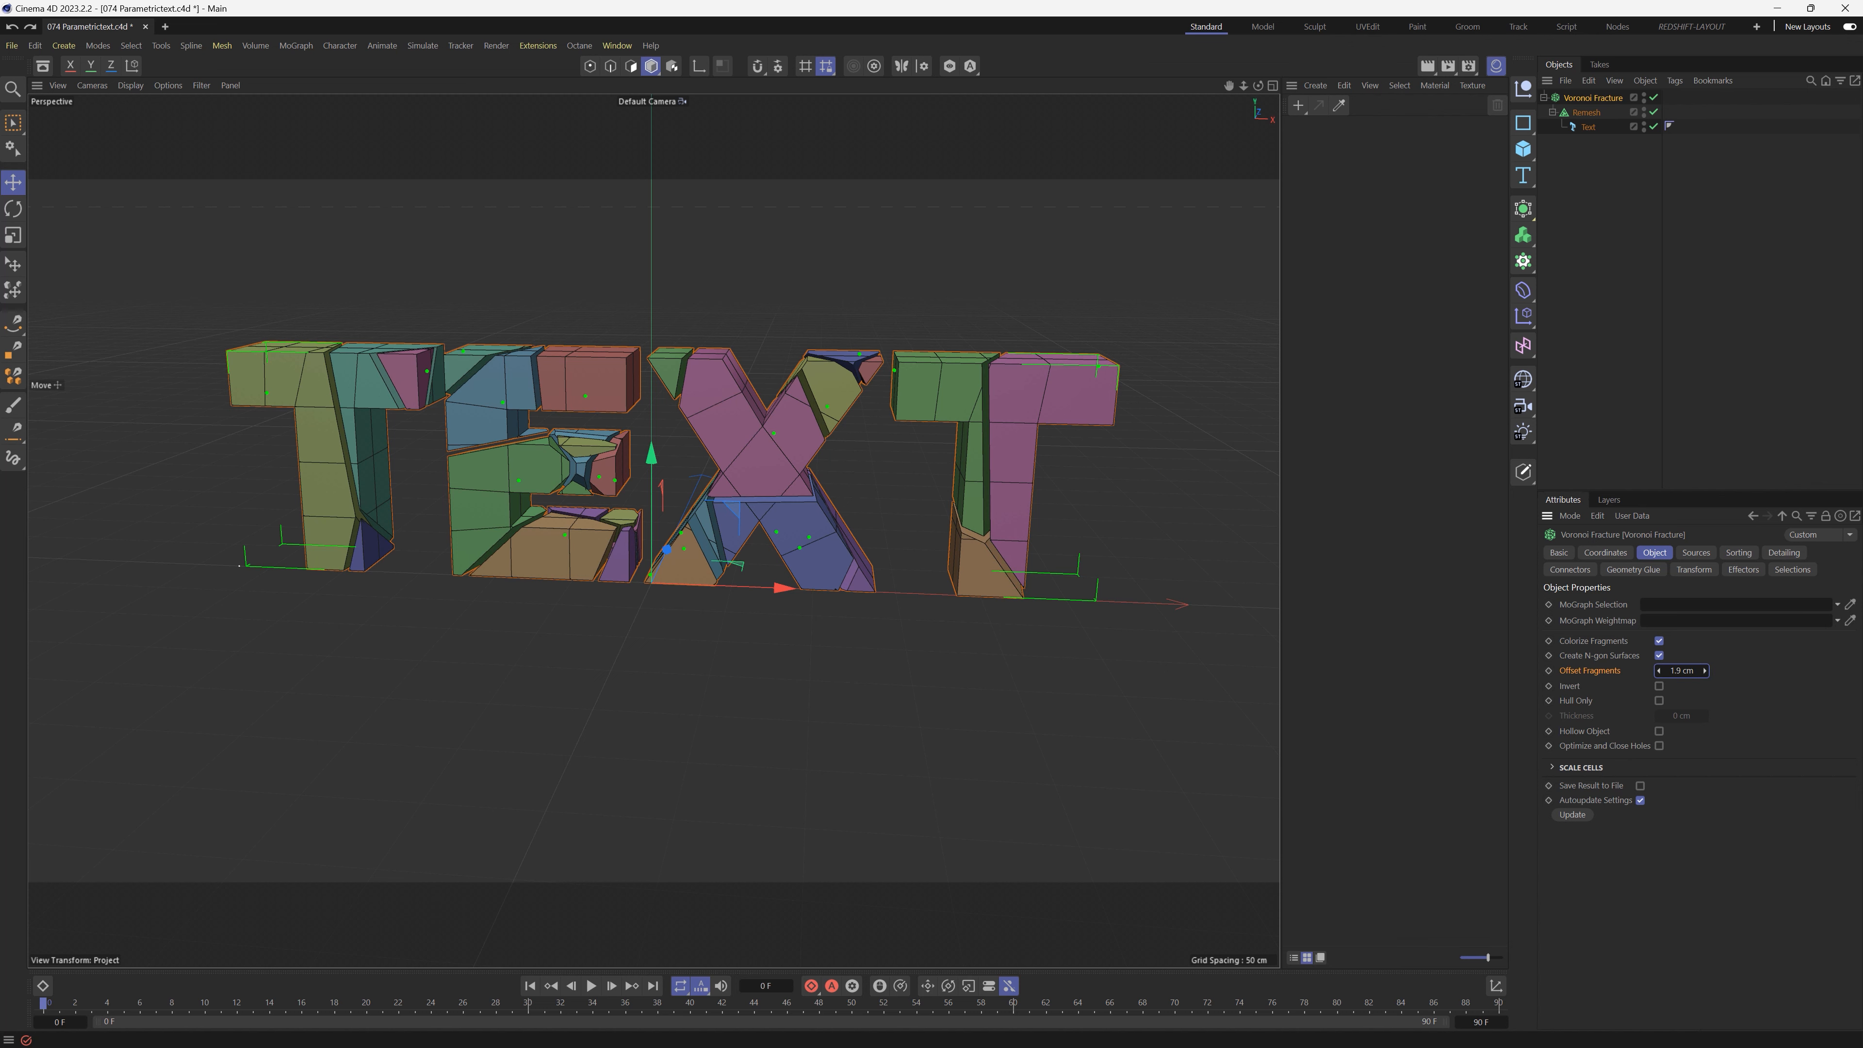
left_click(1660, 671)
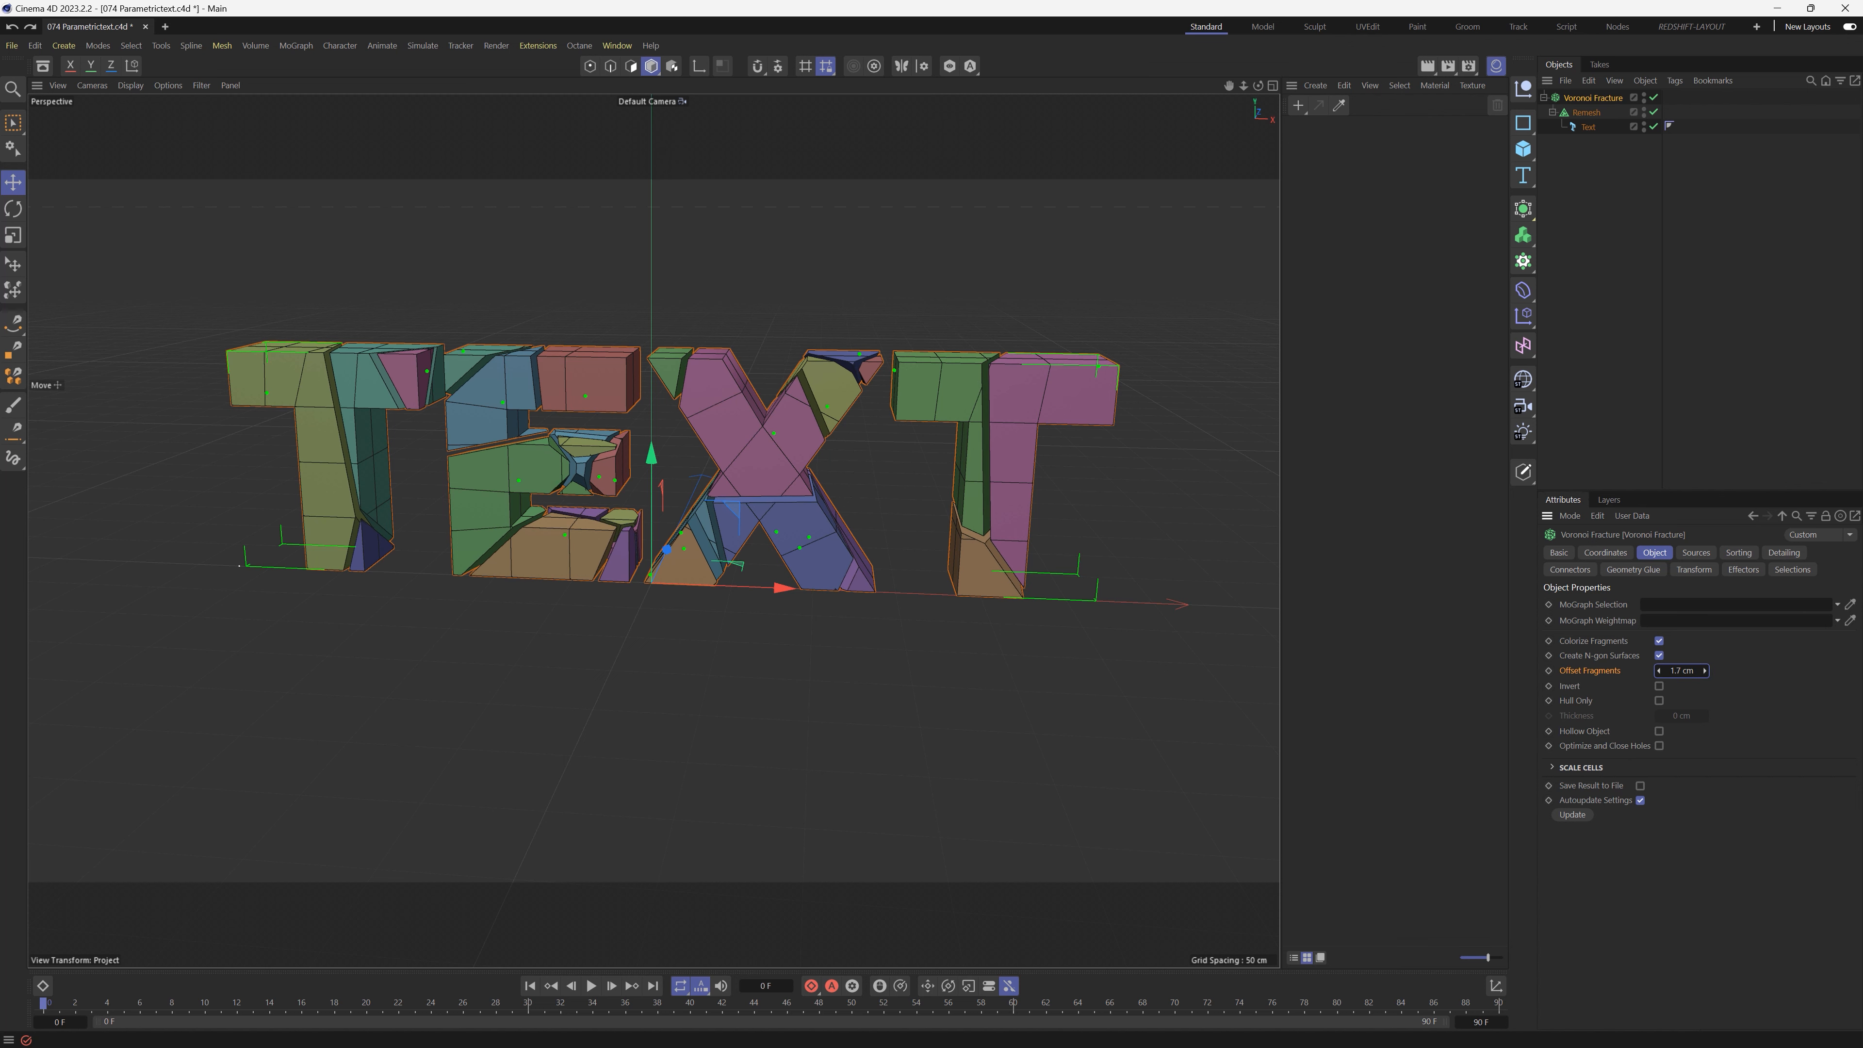
left_click(1658, 687)
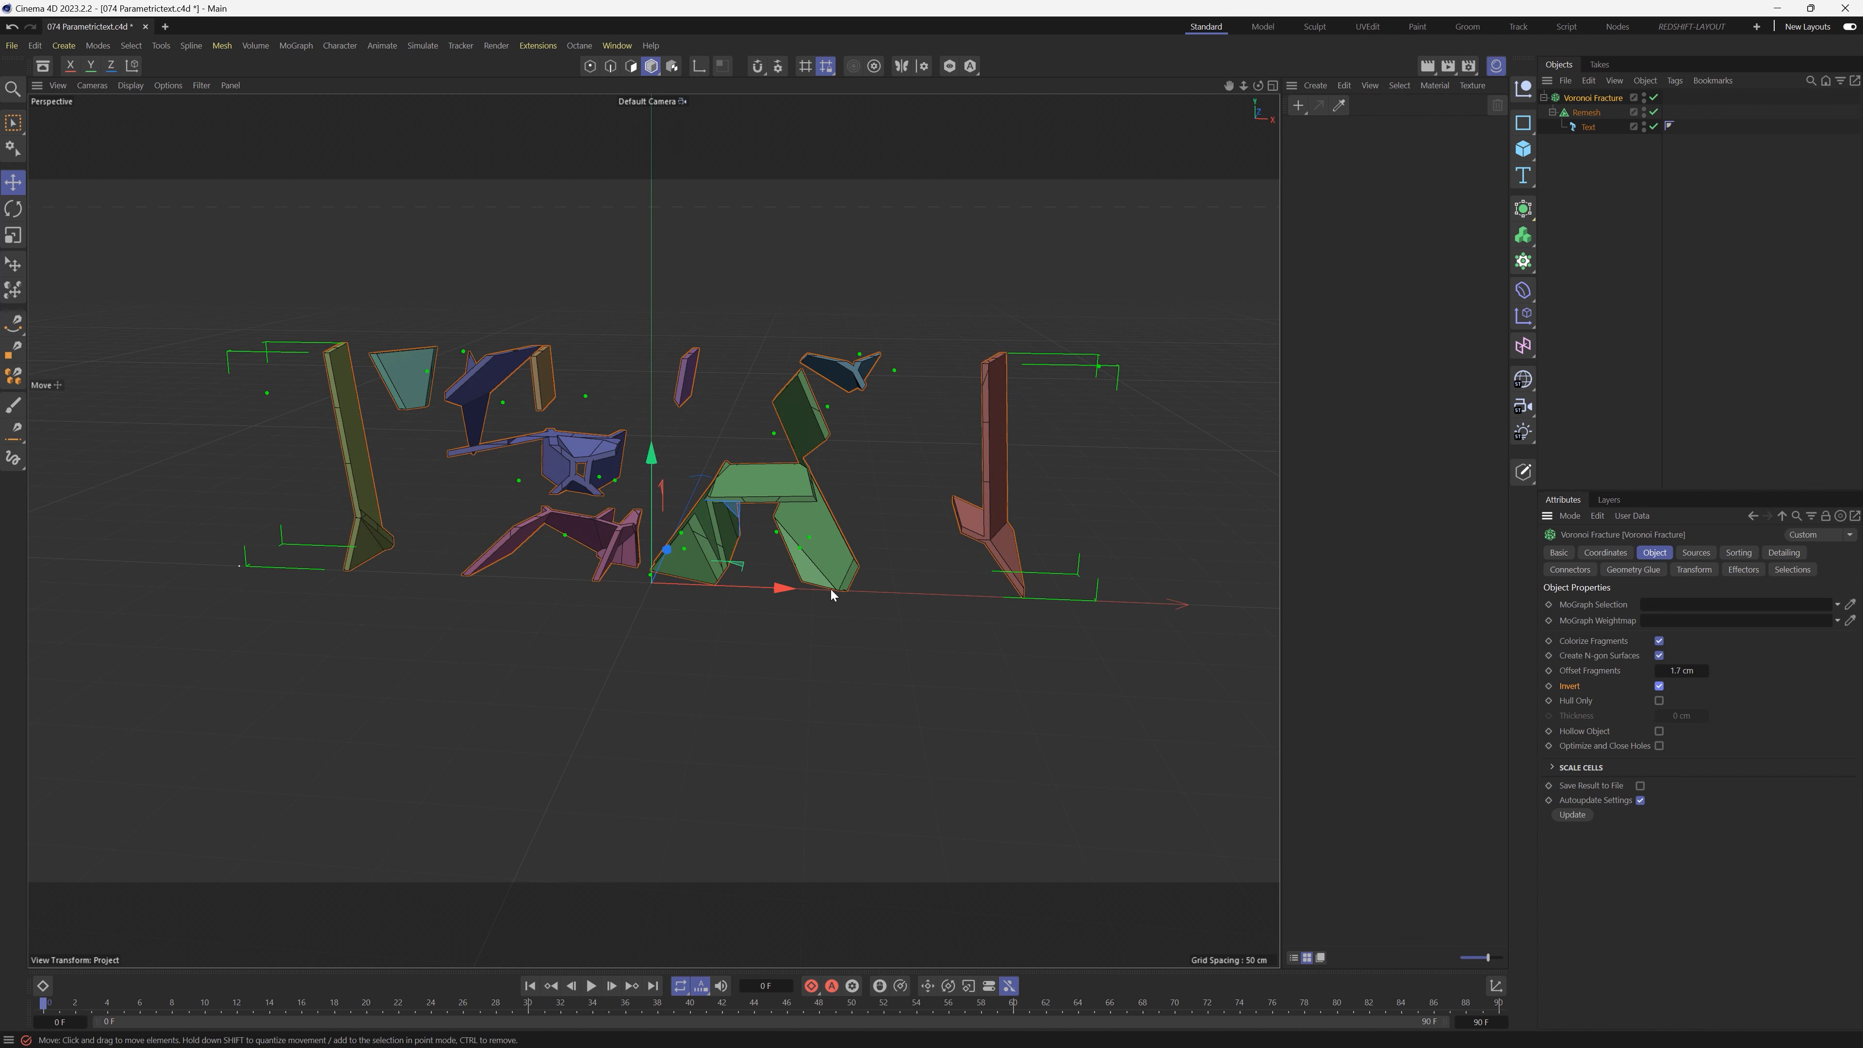
mouse_move(668, 397)
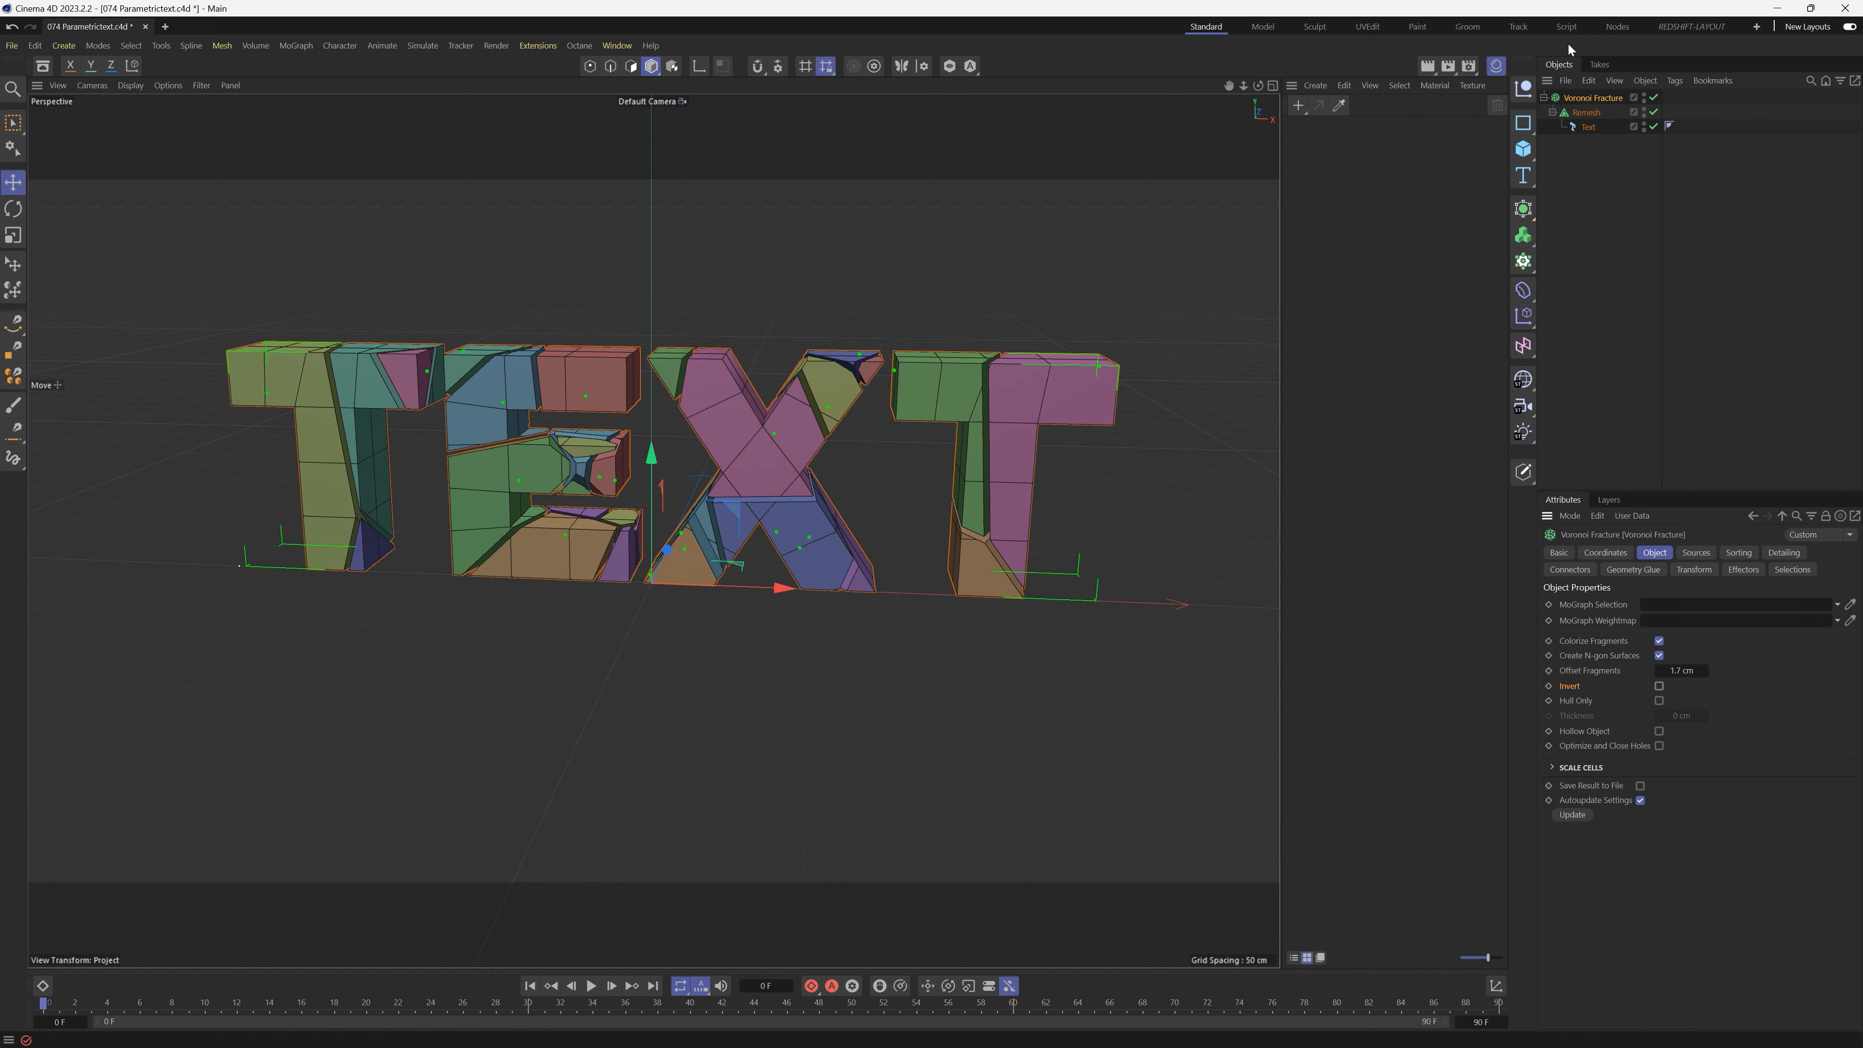
left_click(1522, 261)
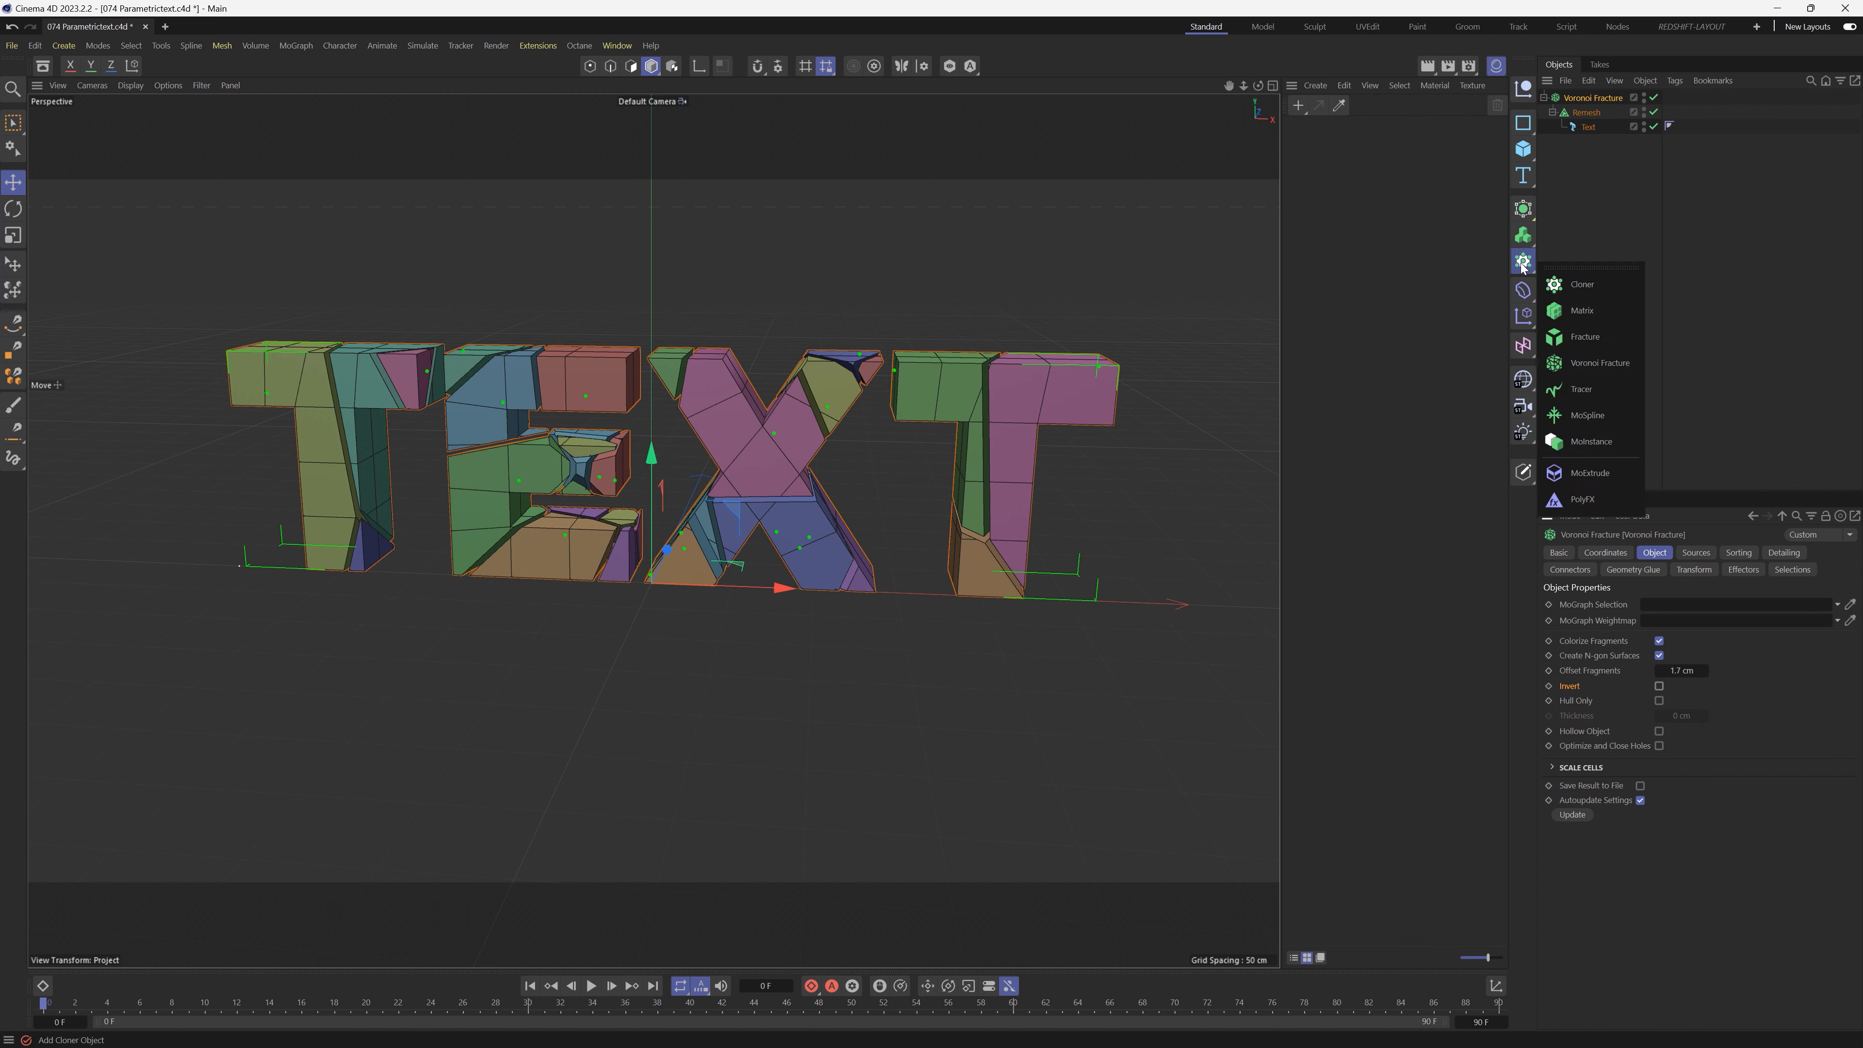
Add a Matrix distributing about 15 clones across the Remesh surface, then reselect the Voronoi Fracture.
left_click(1583, 310)
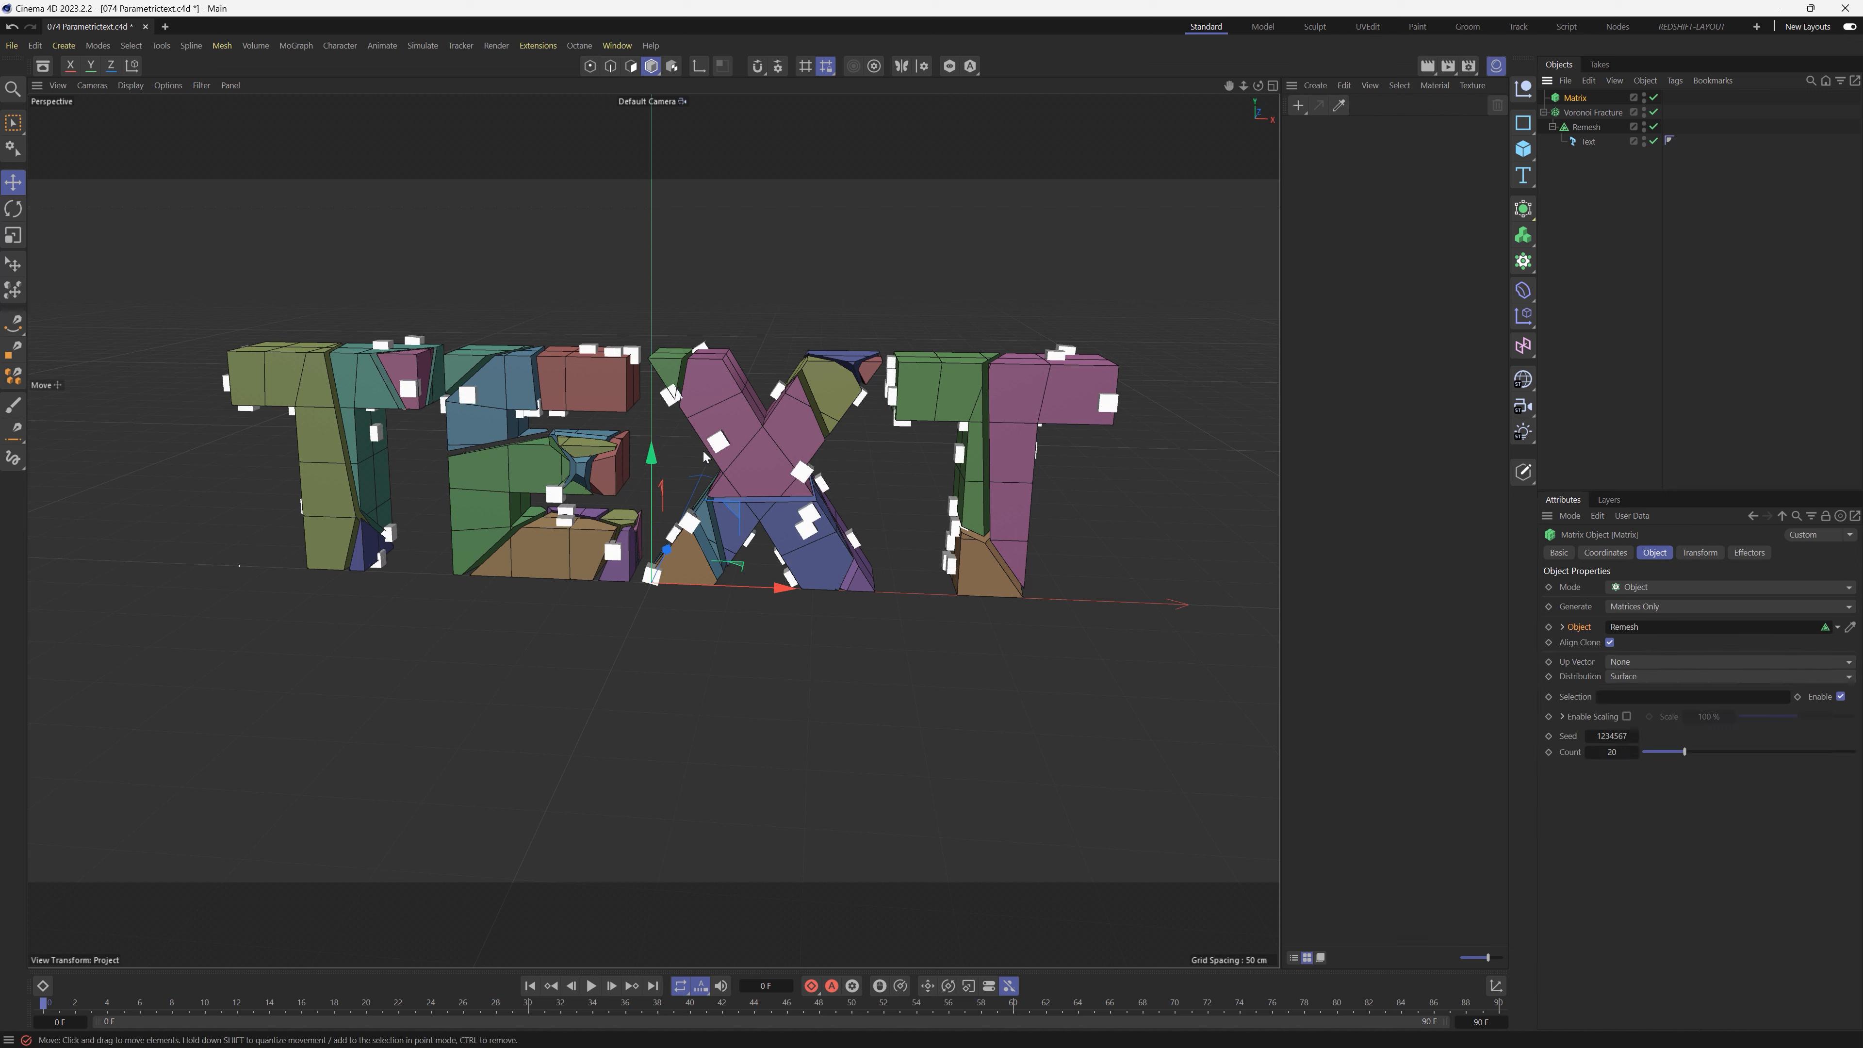
mouse_move(861, 446)
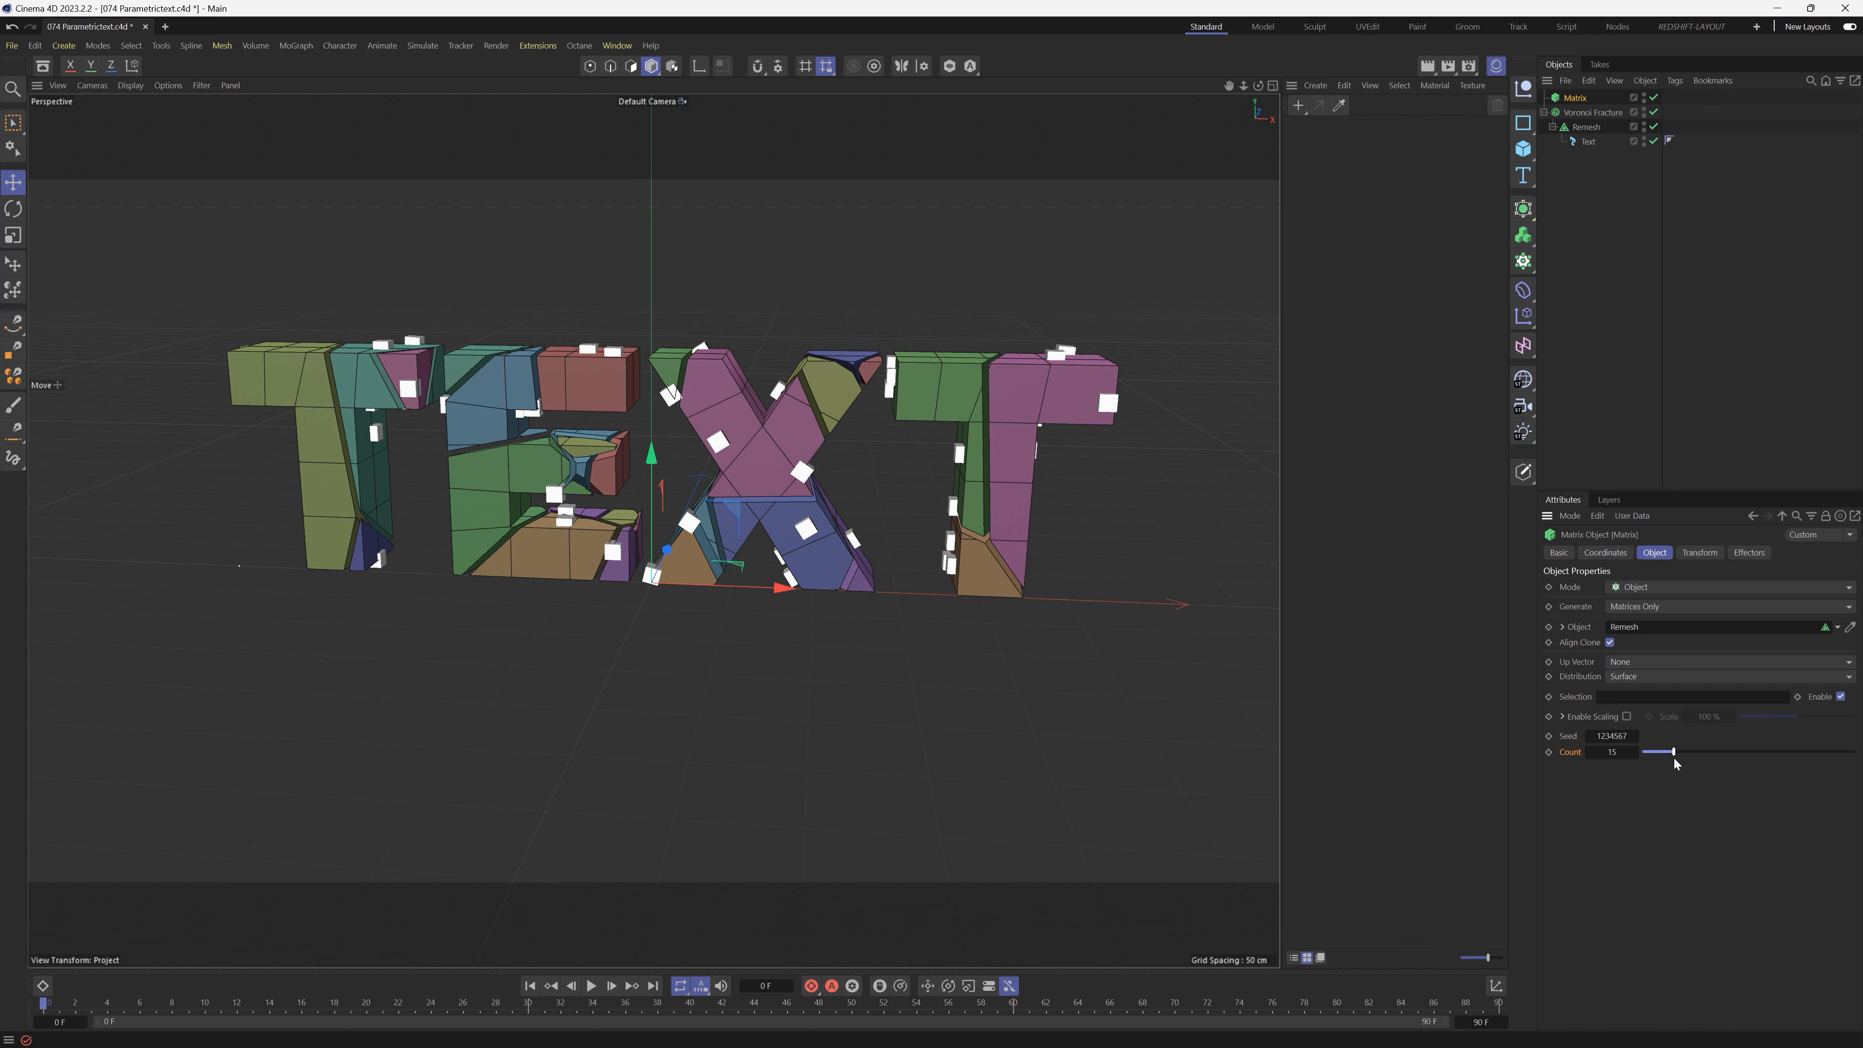
left_click(1593, 112)
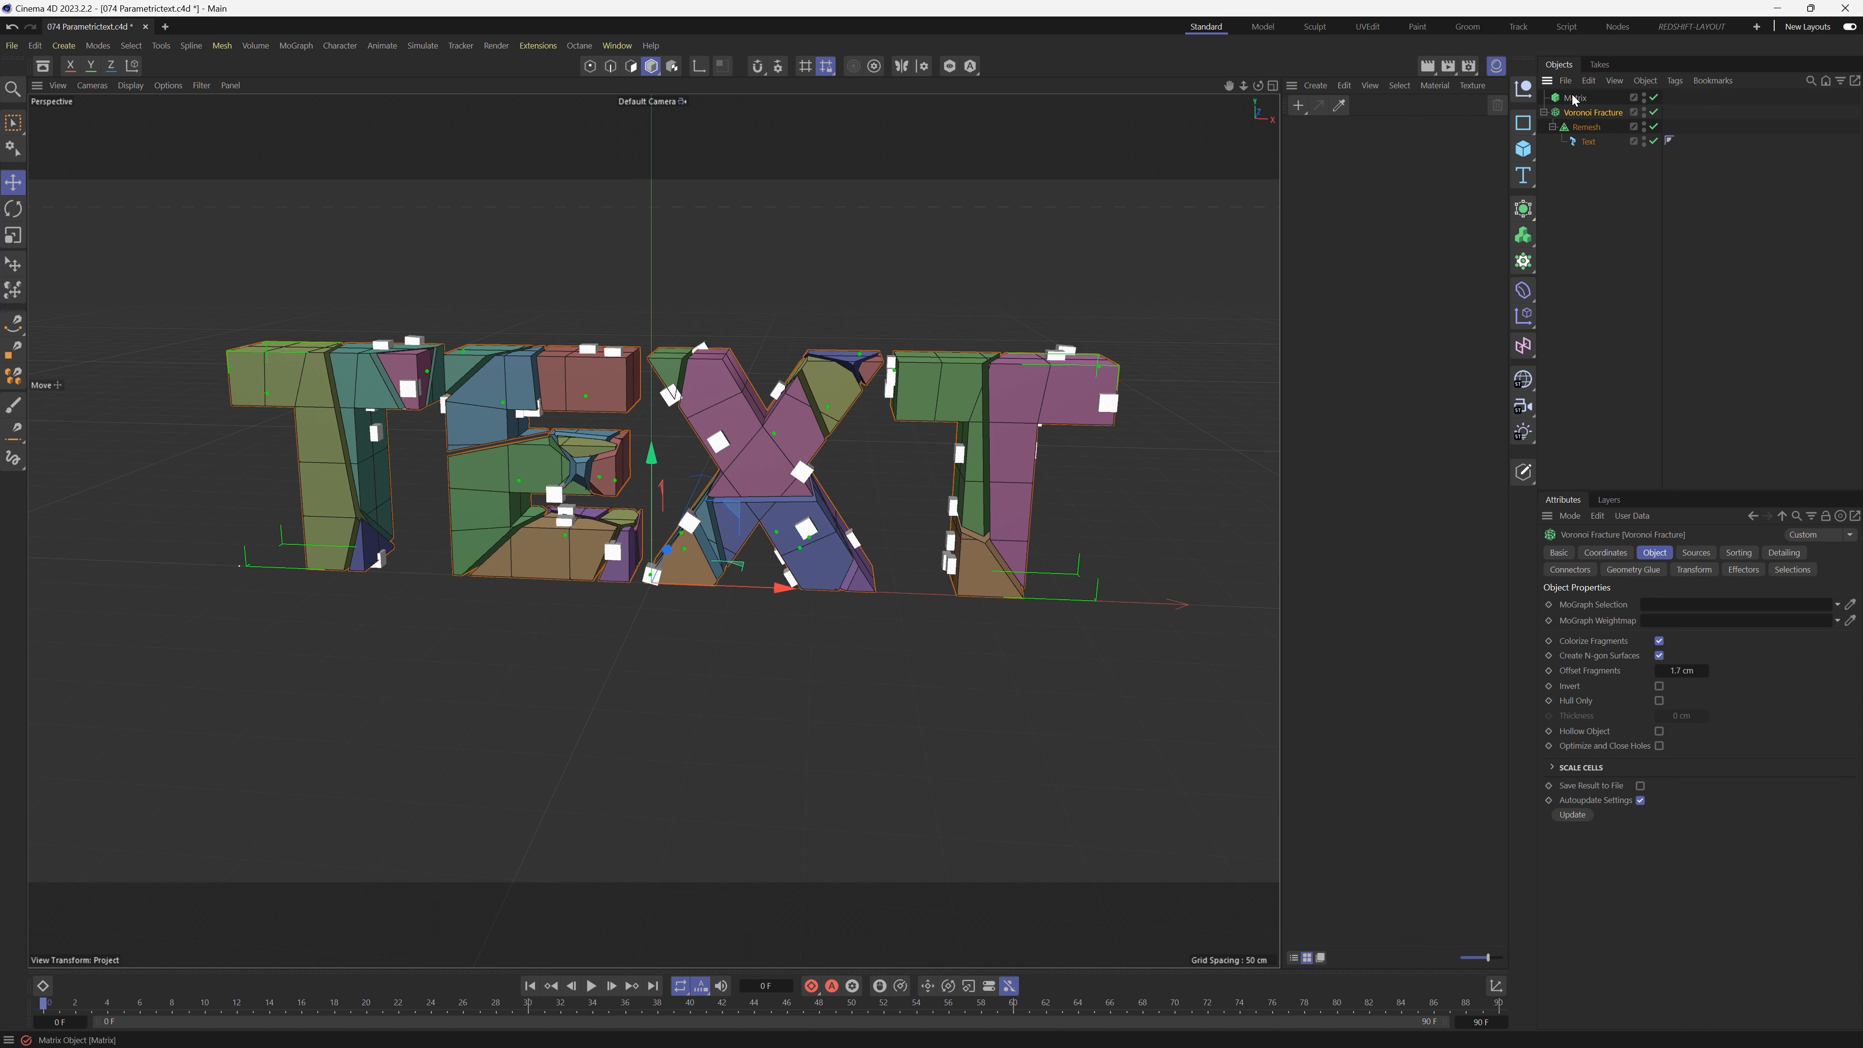
mouse_move(1447, 537)
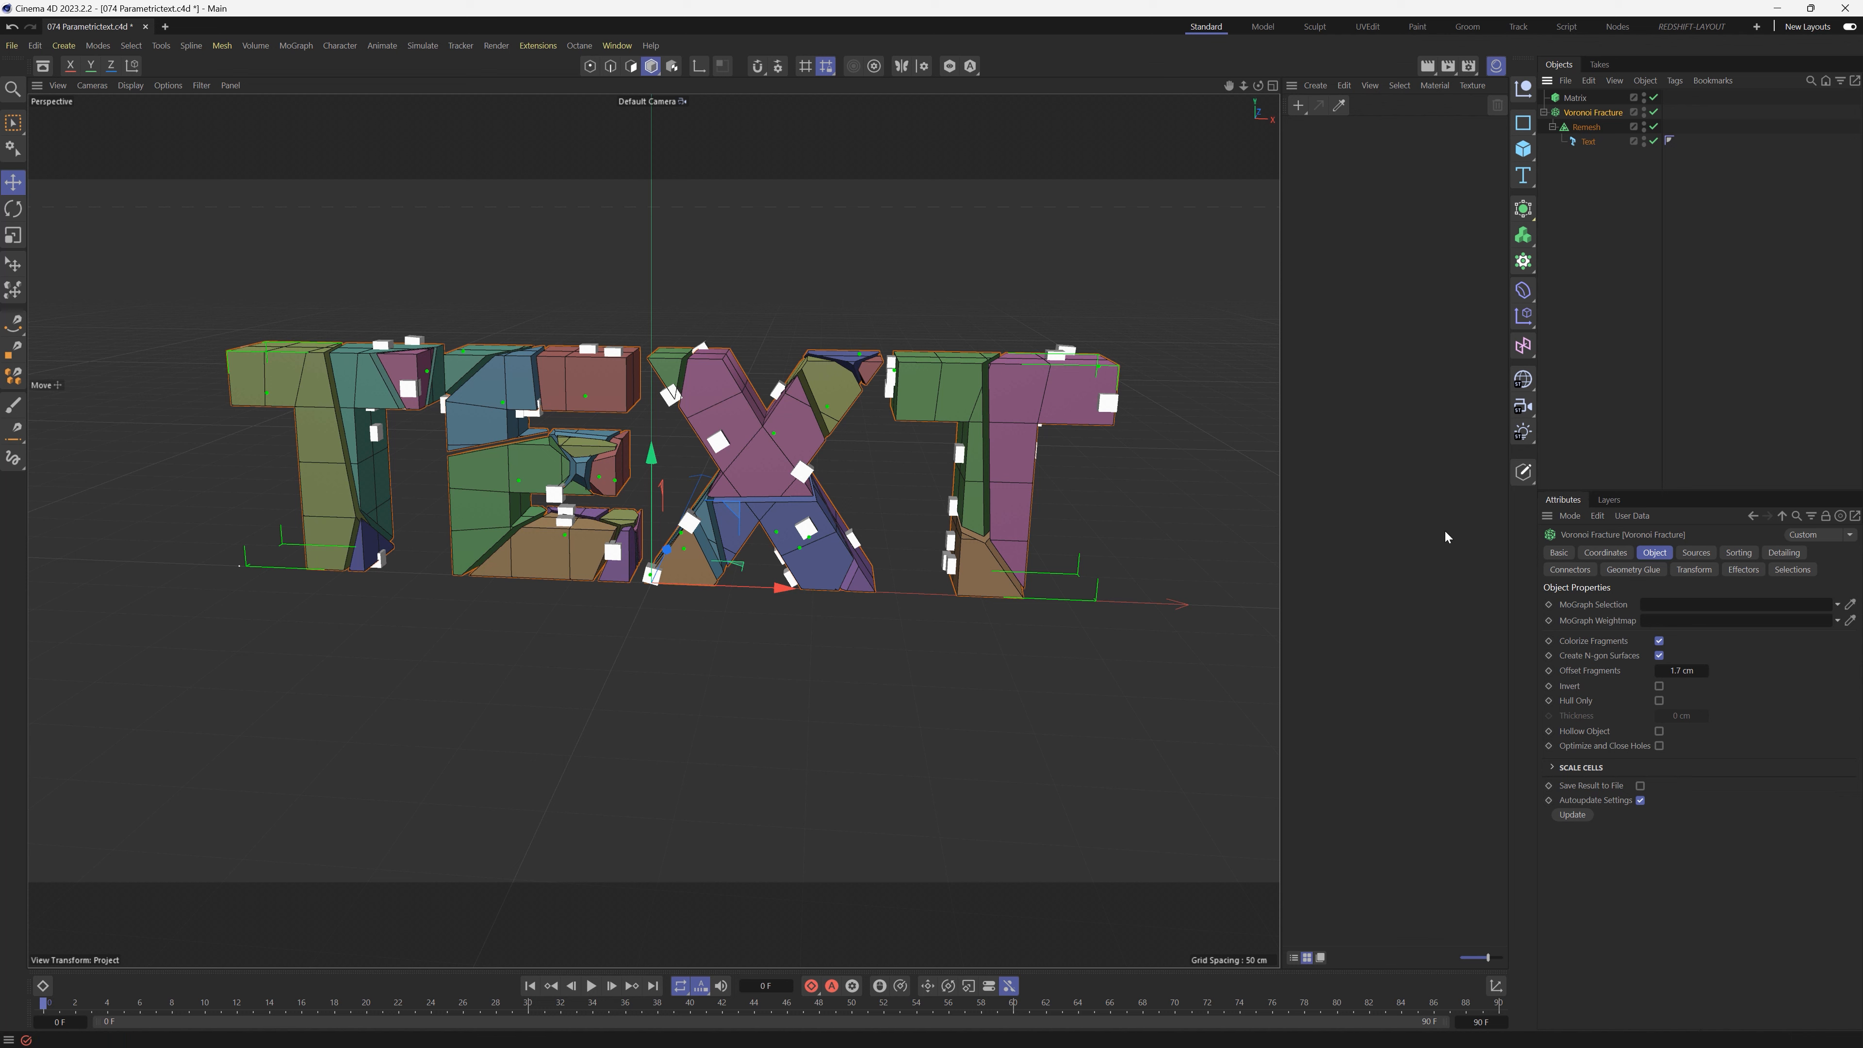
mouse_move(1714, 559)
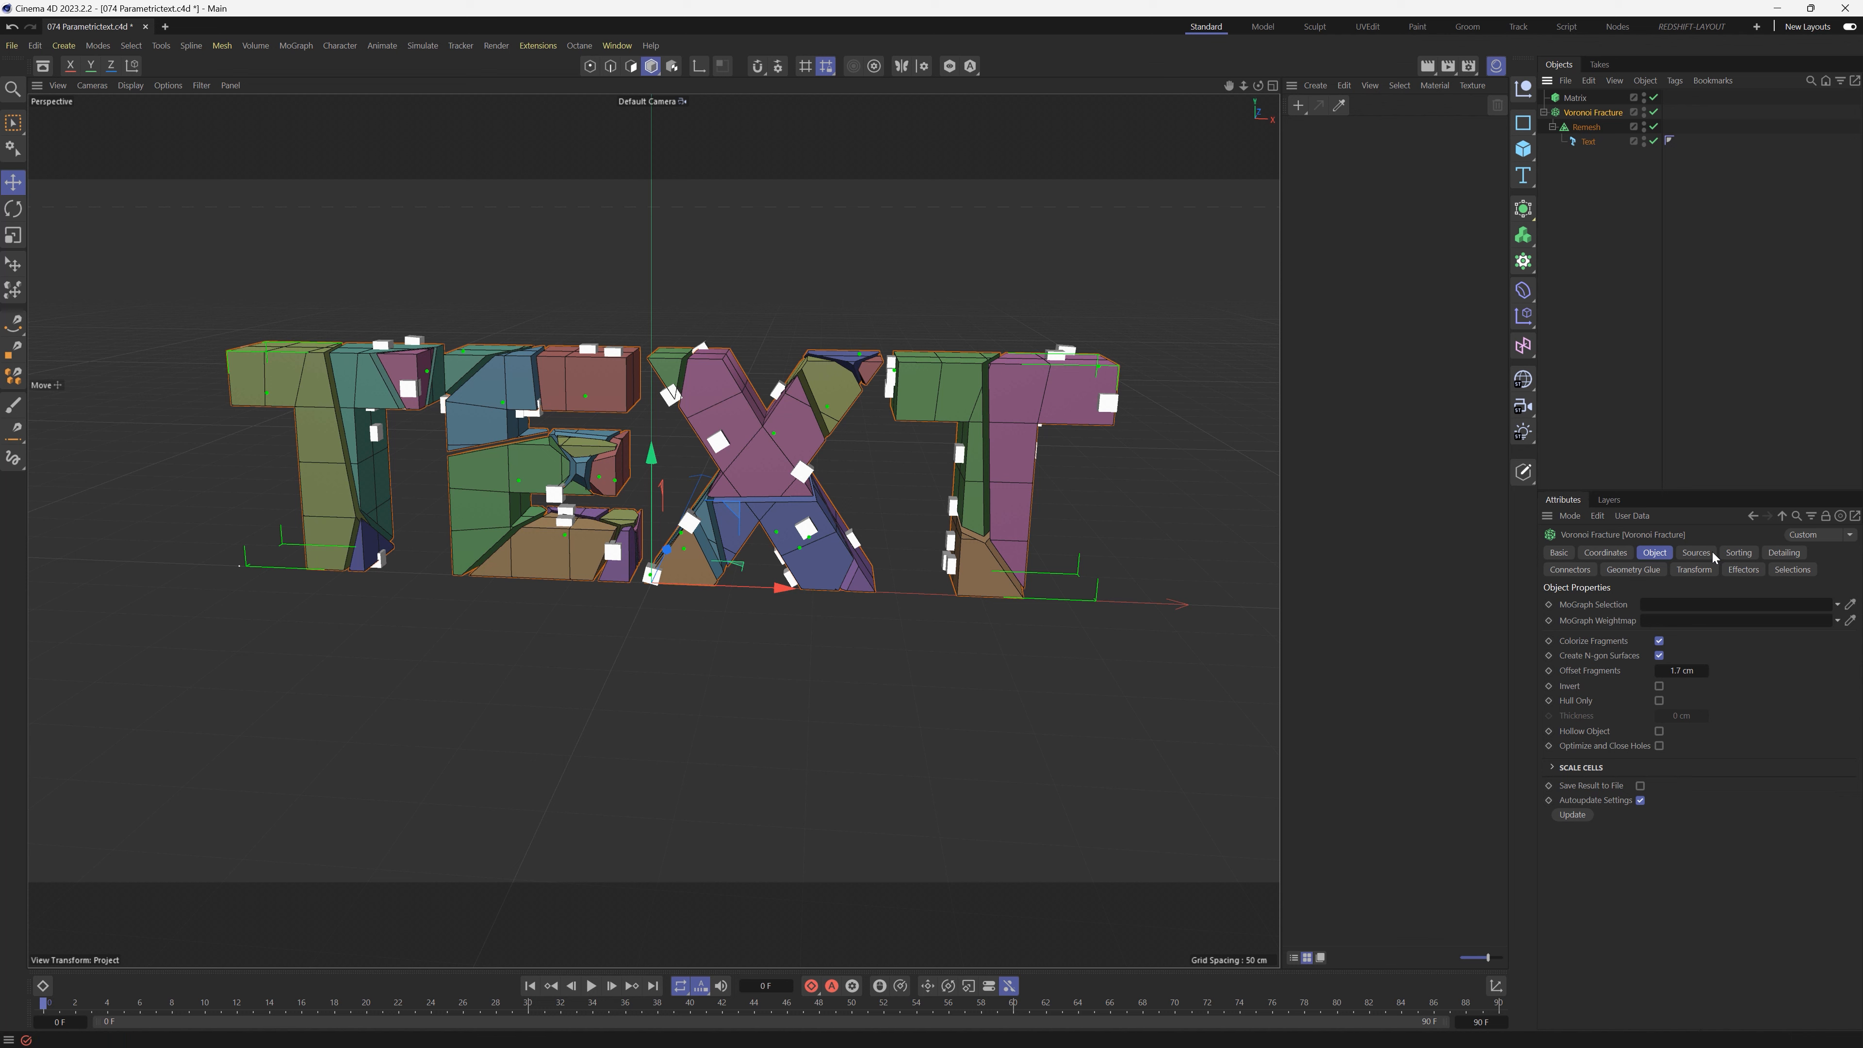
Replace the Point Generator with the Matrix object as the fracture's point source.
left_click(1694, 552)
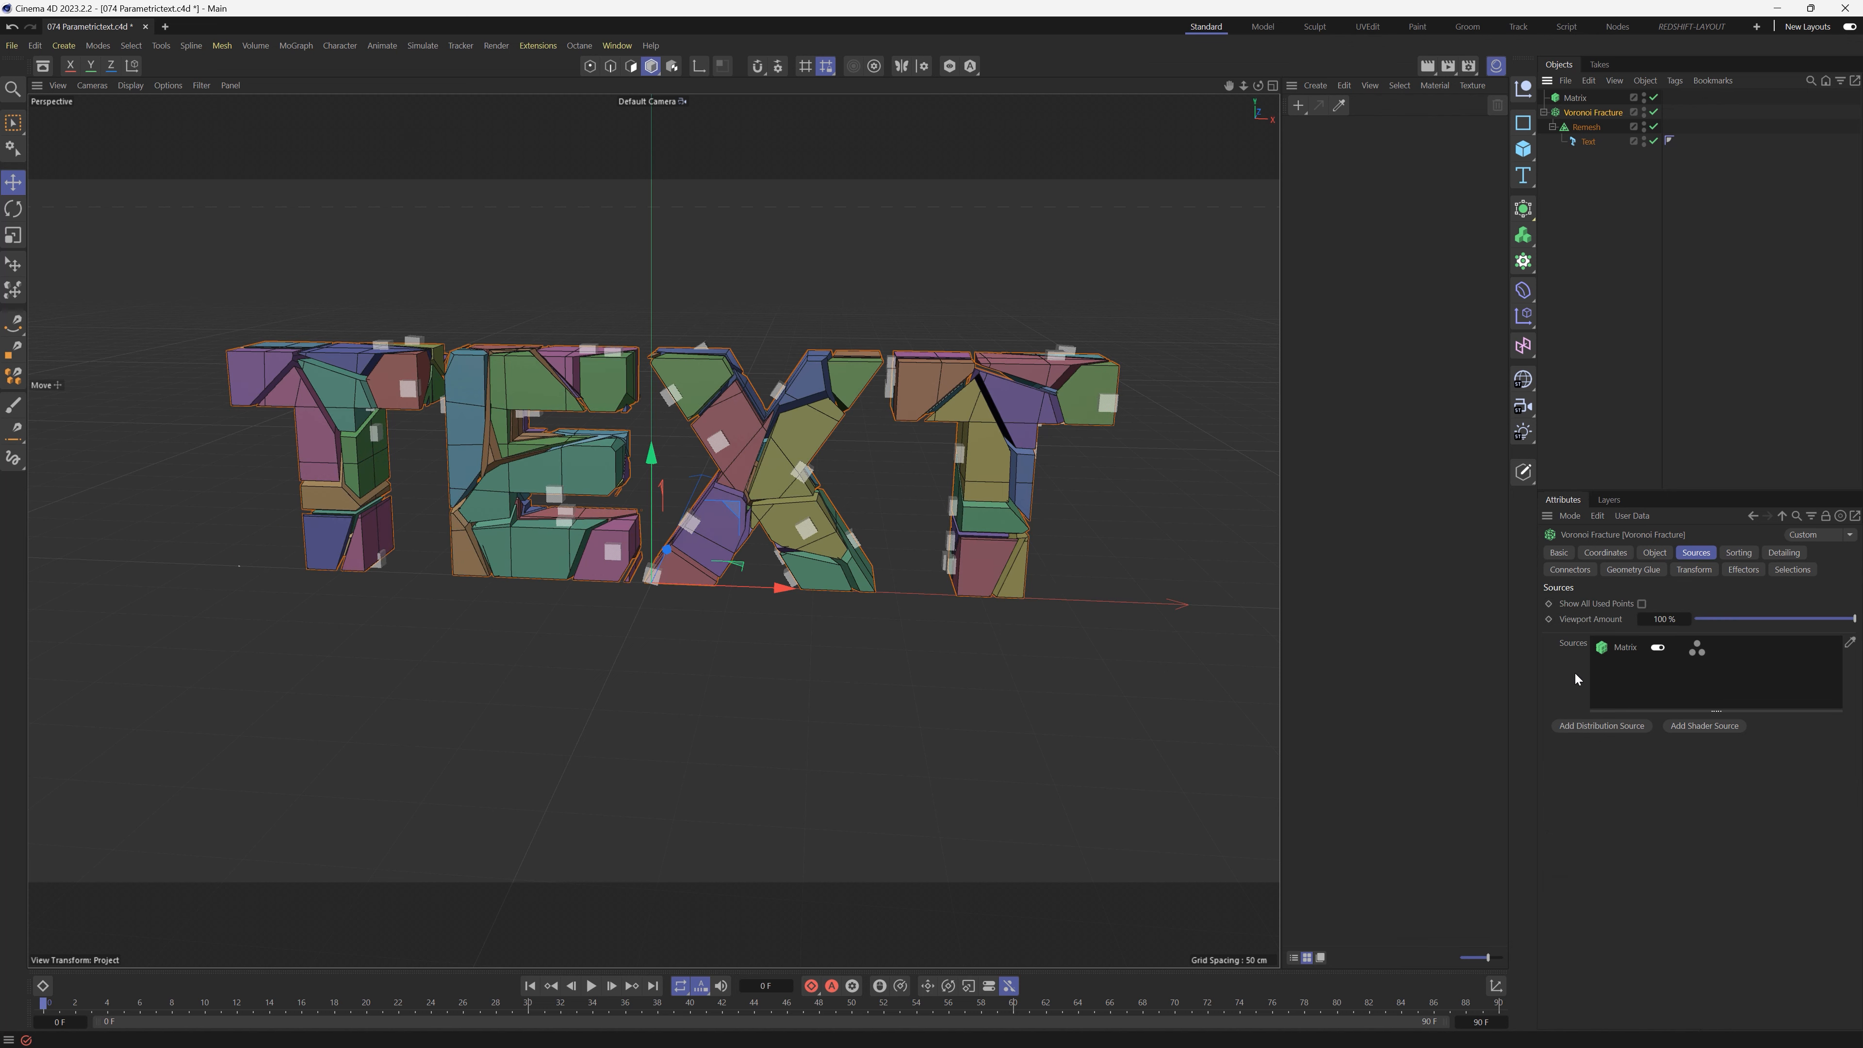
mouse_move(1637, 677)
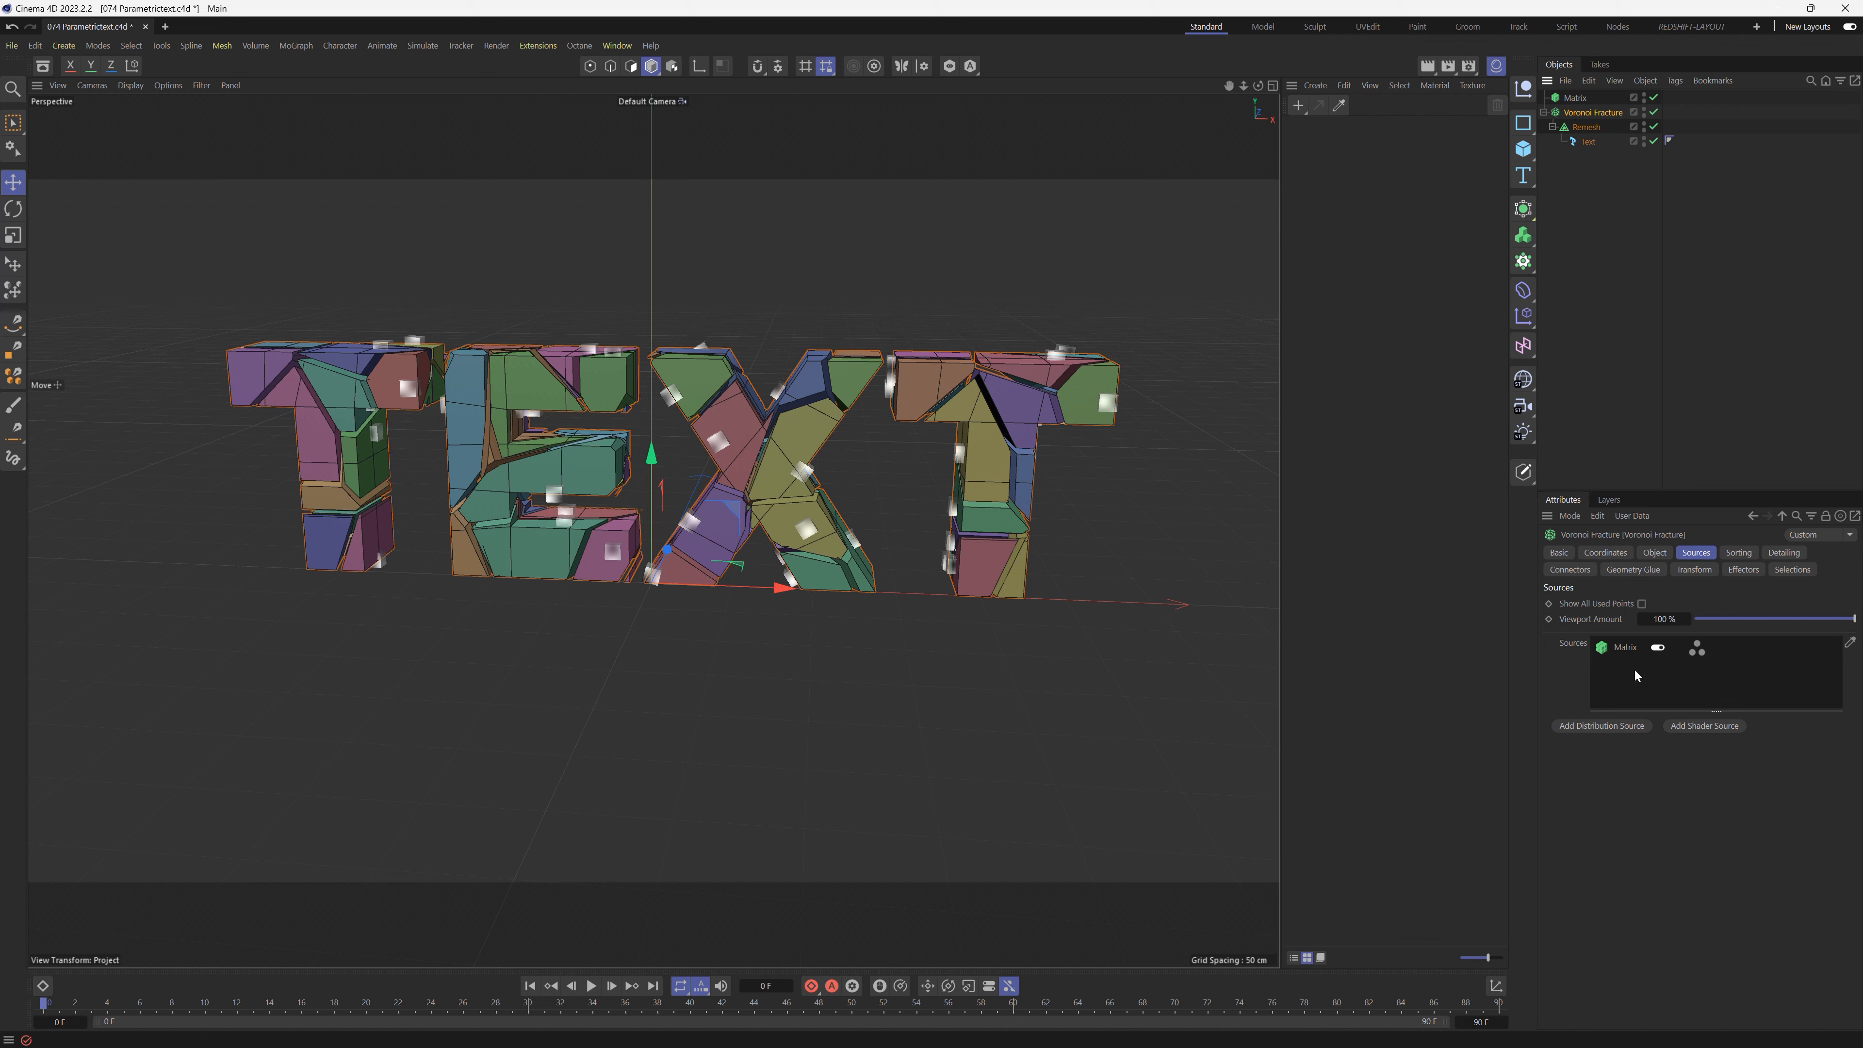
mouse_move(1655, 552)
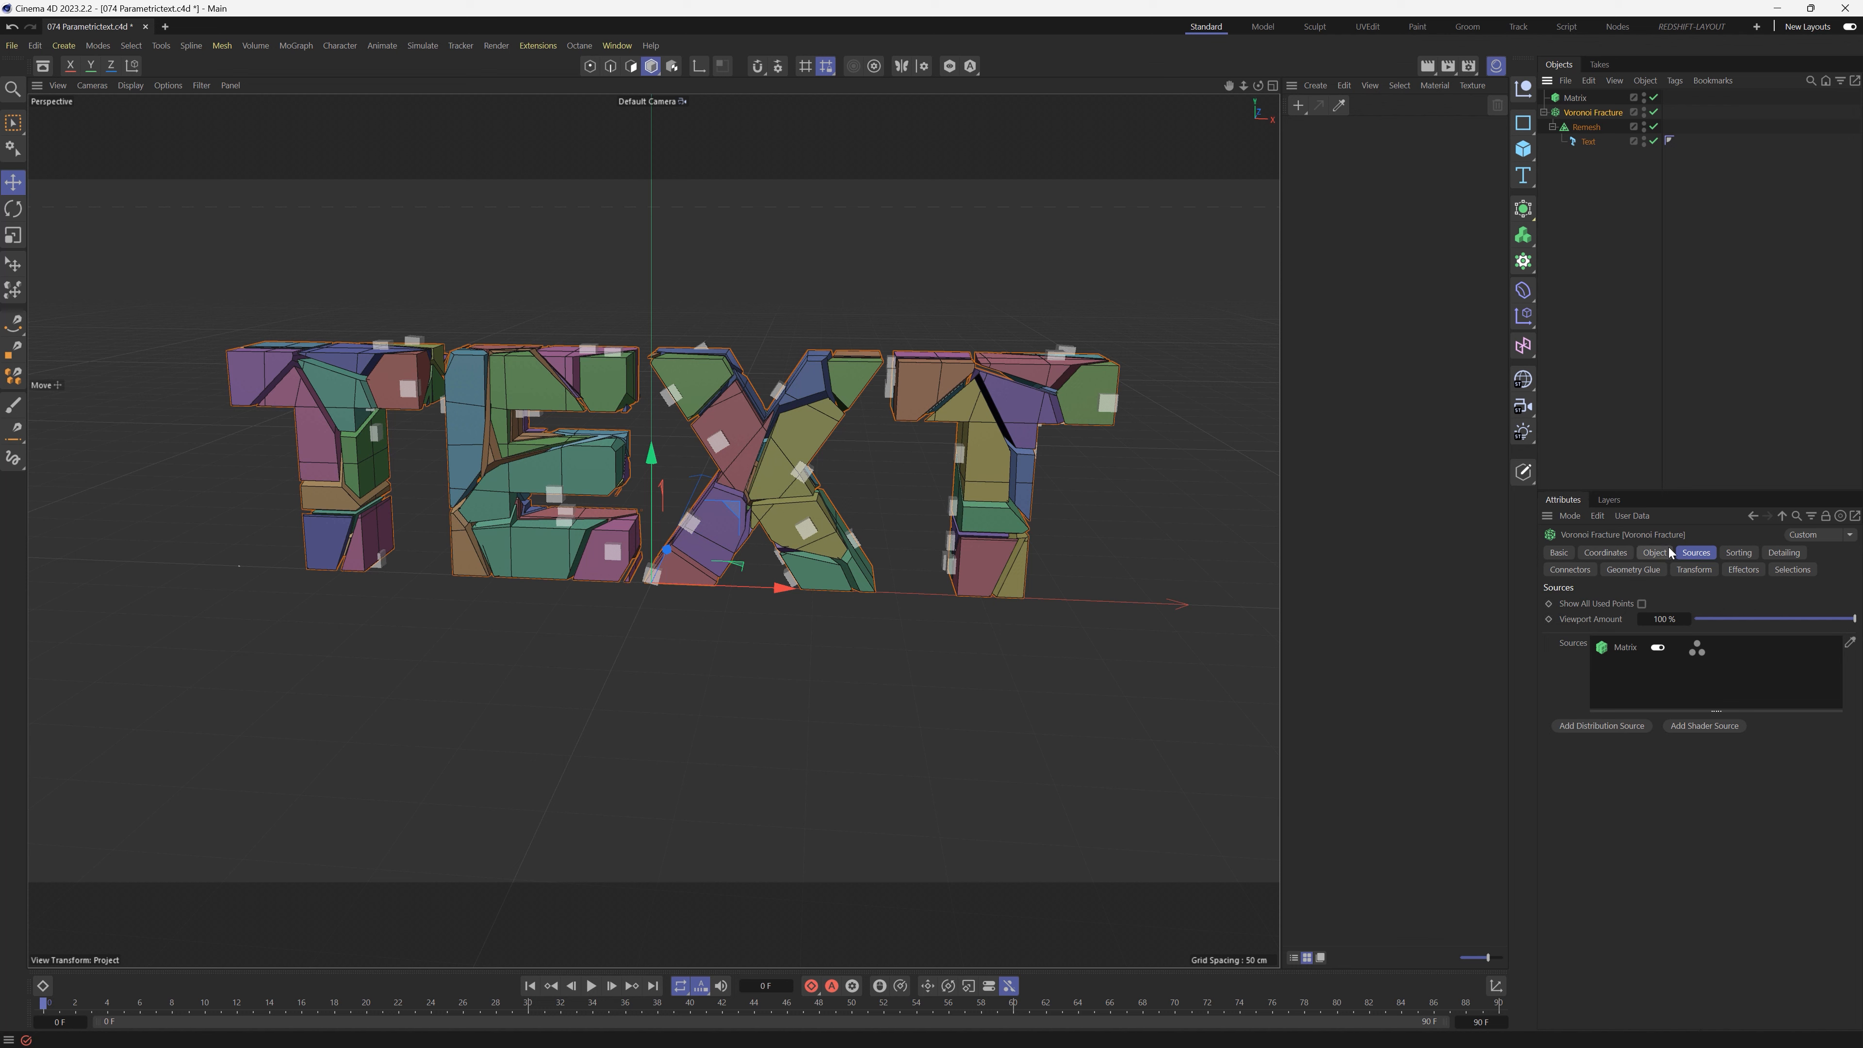
left_click(1653, 553)
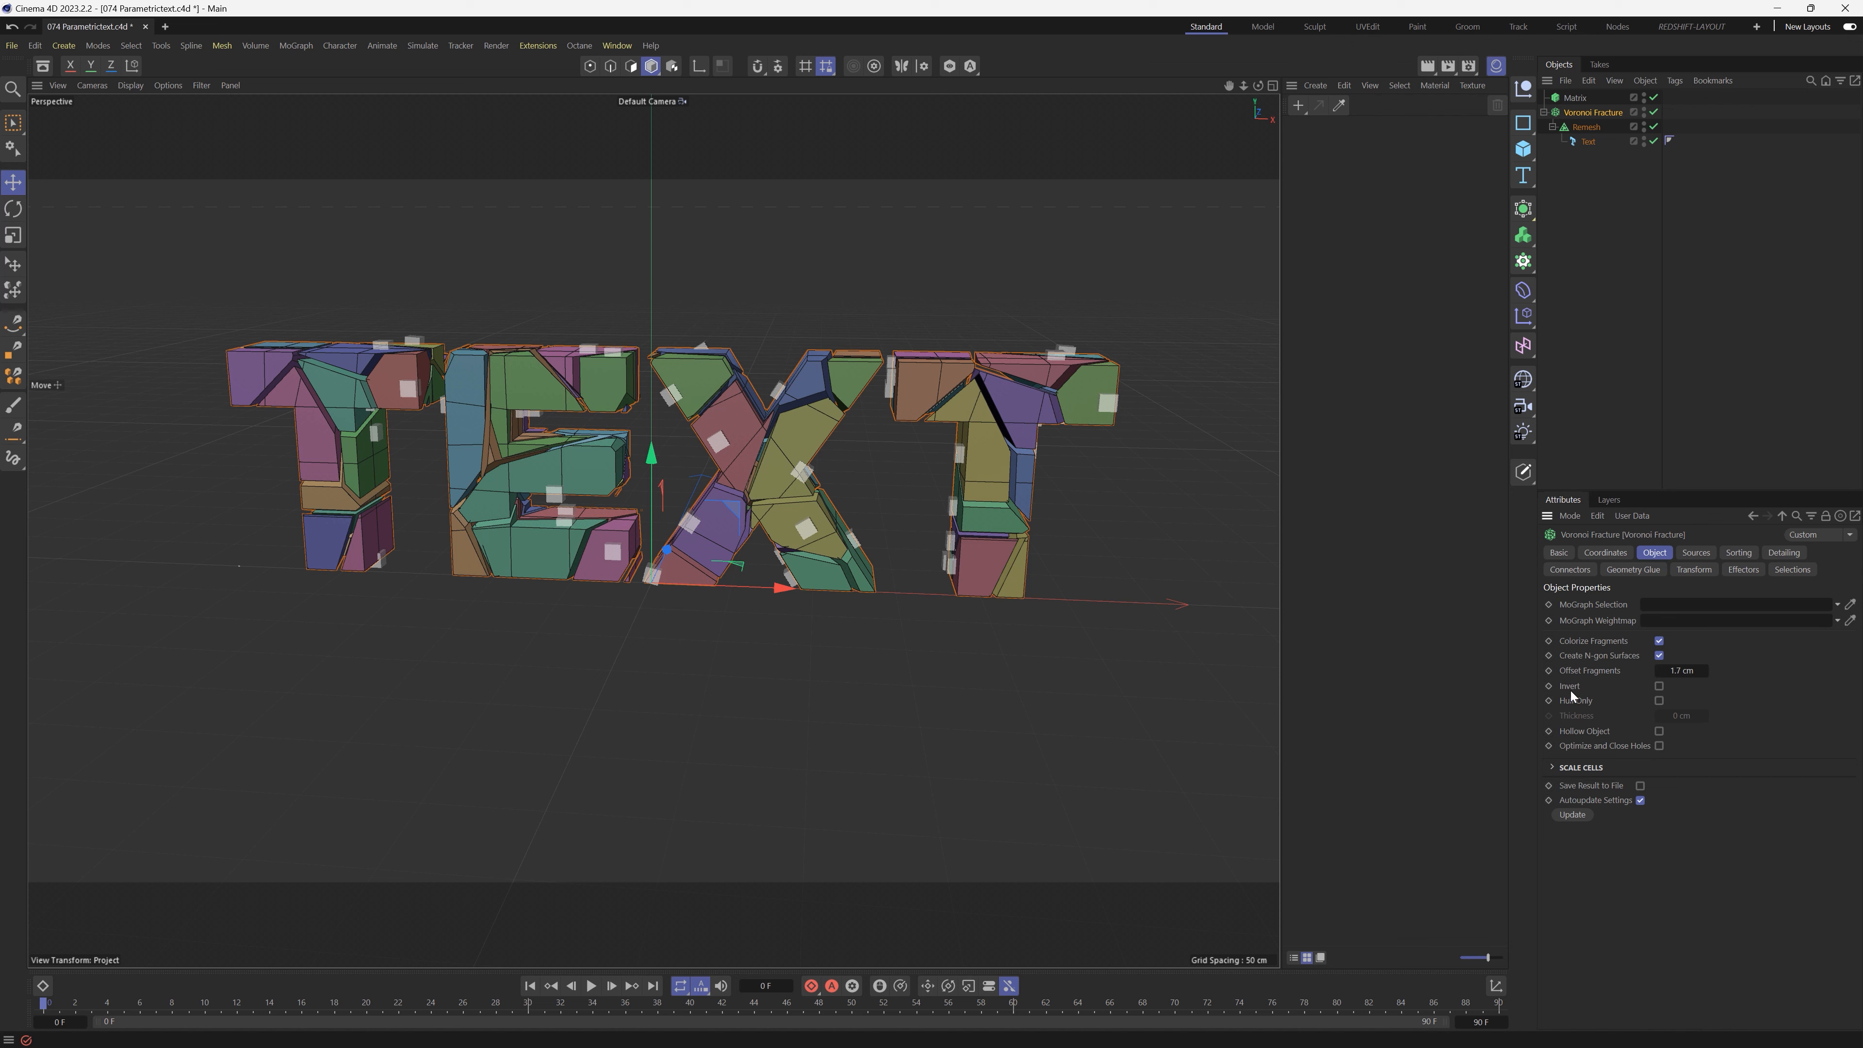
Enable Invert on the Voronoi Fracture and raise the Matrix Count to 69 for dense shards.
left_click(1658, 686)
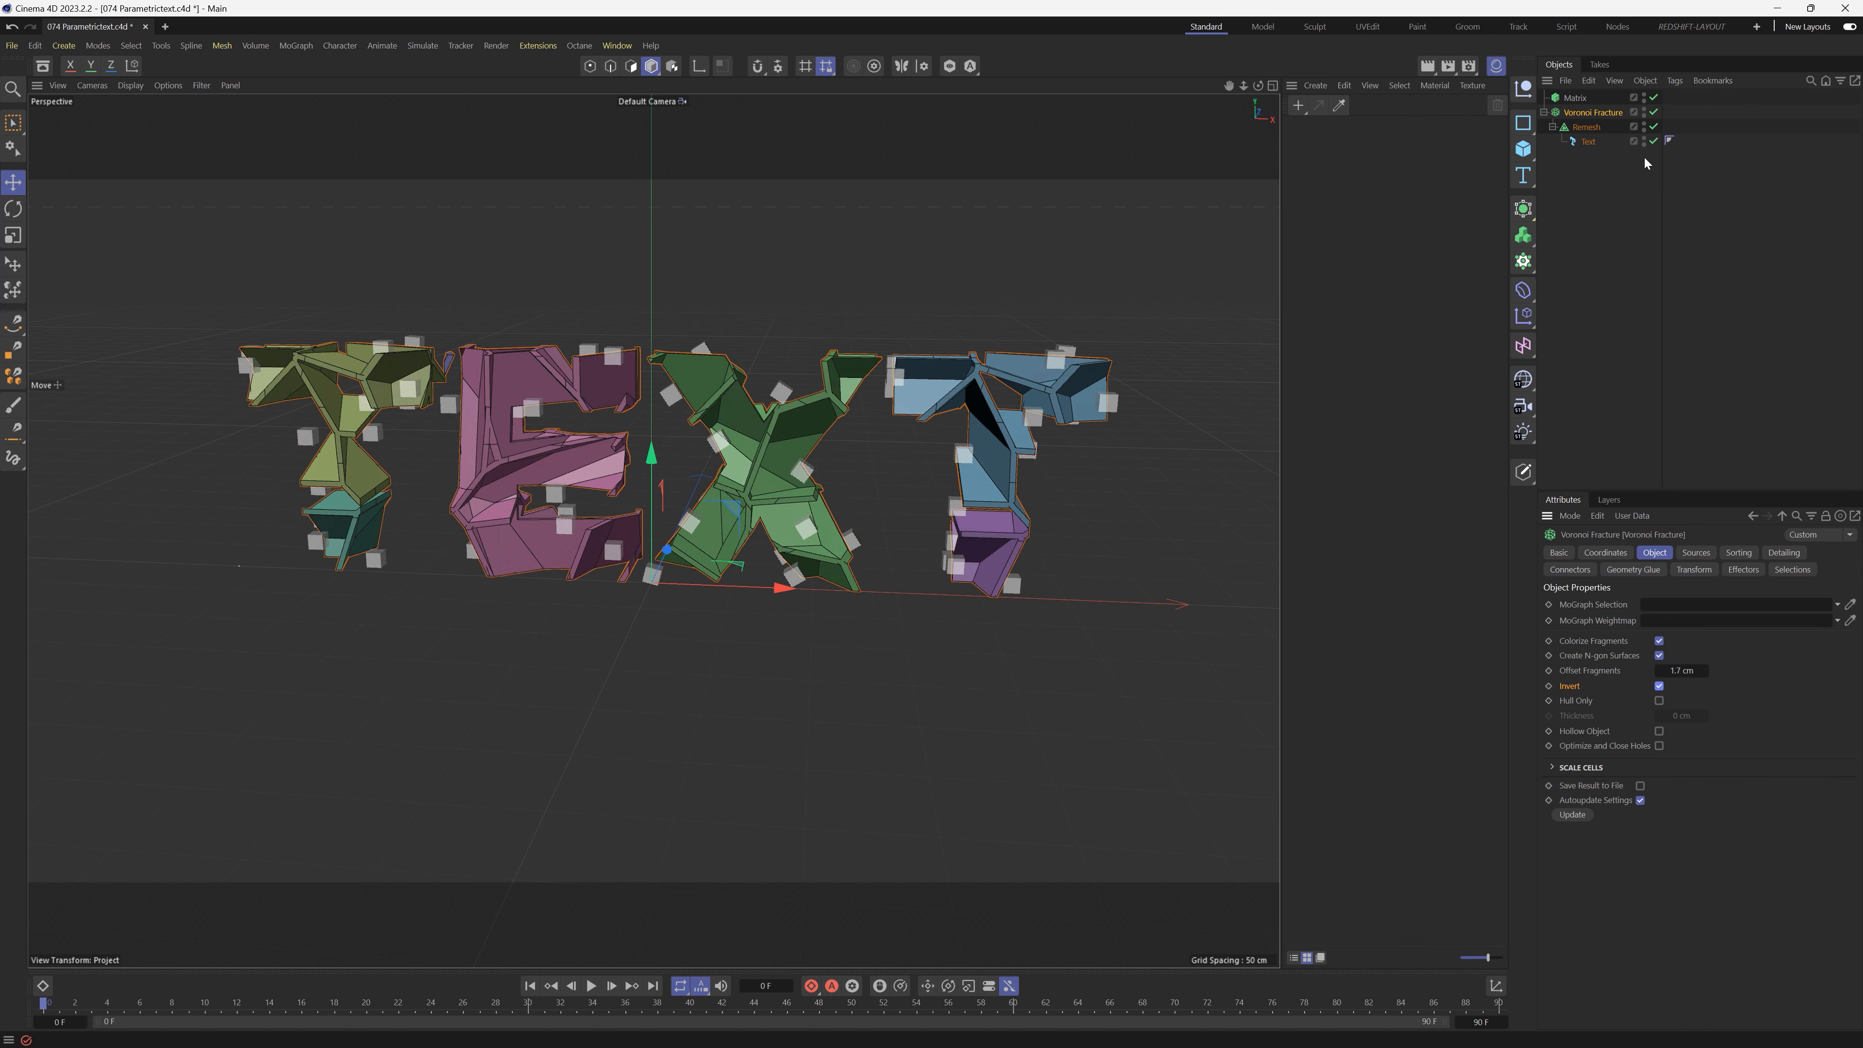
mouse_move(1620, 122)
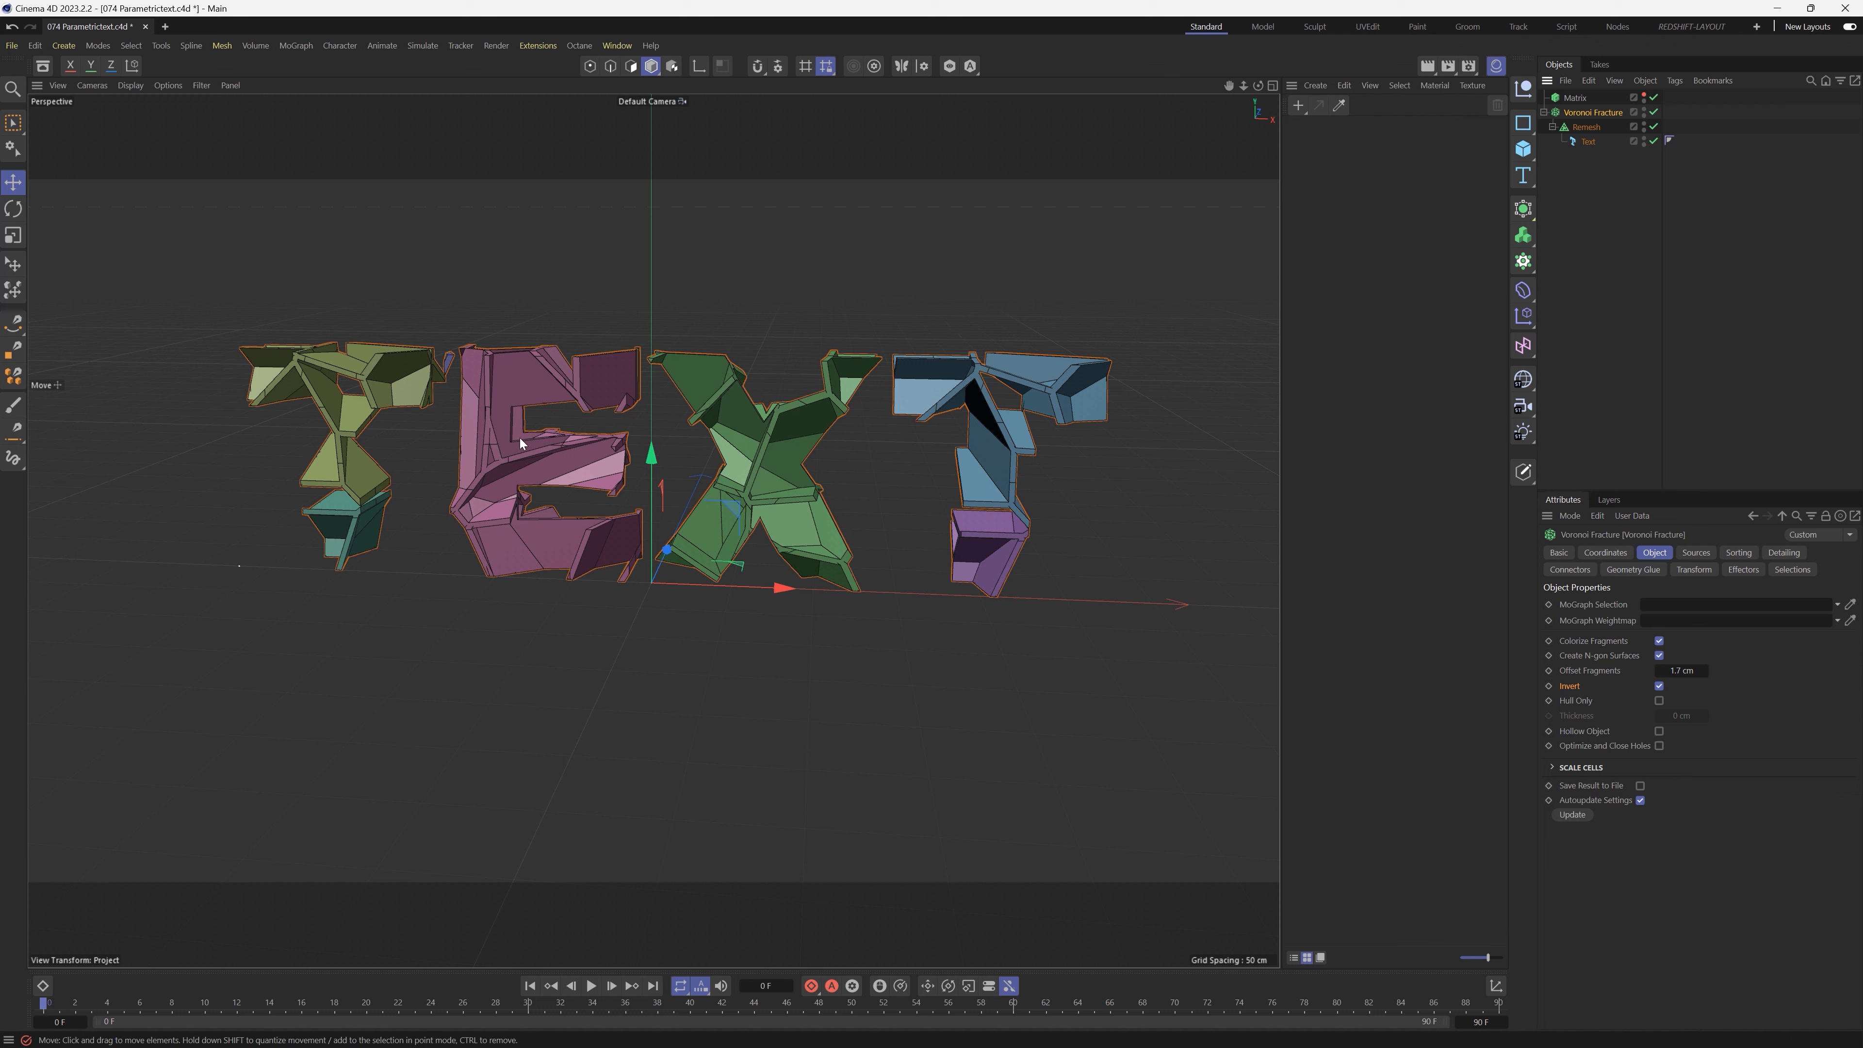
mouse_move(679, 430)
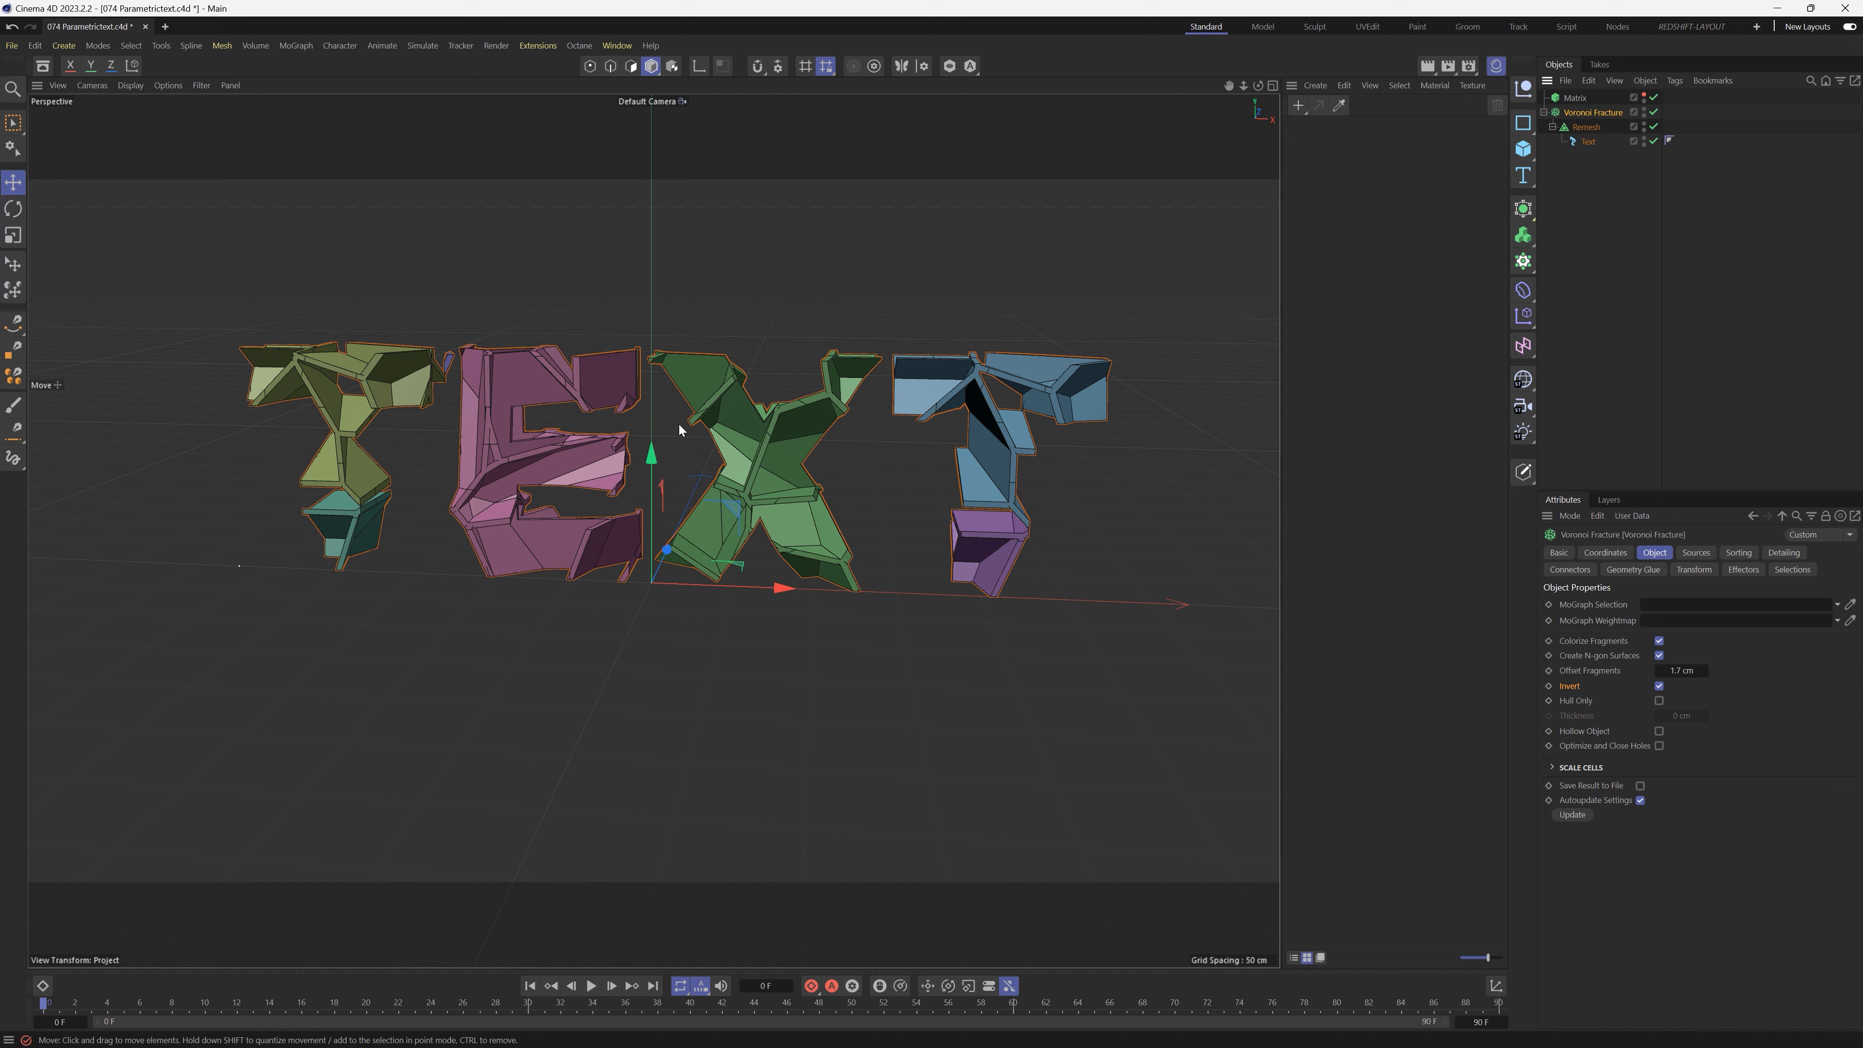
left_click(1577, 96)
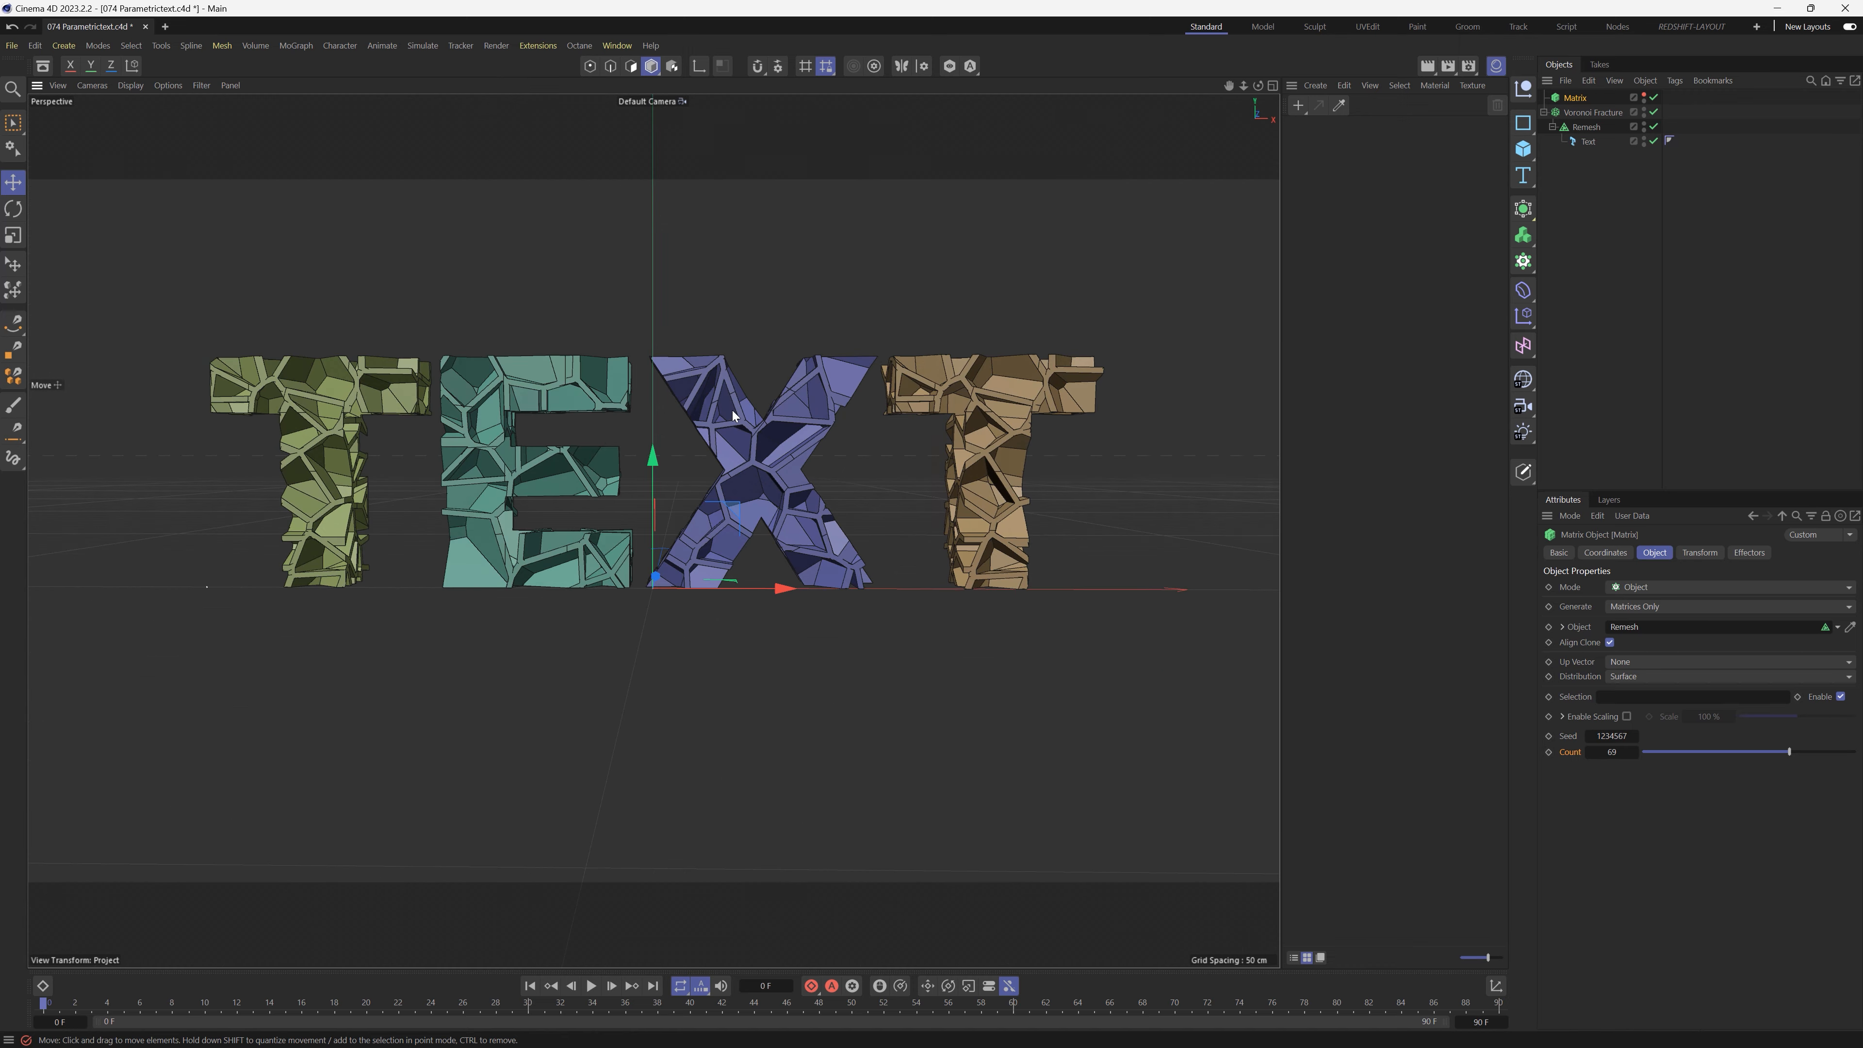
left_click(1594, 112)
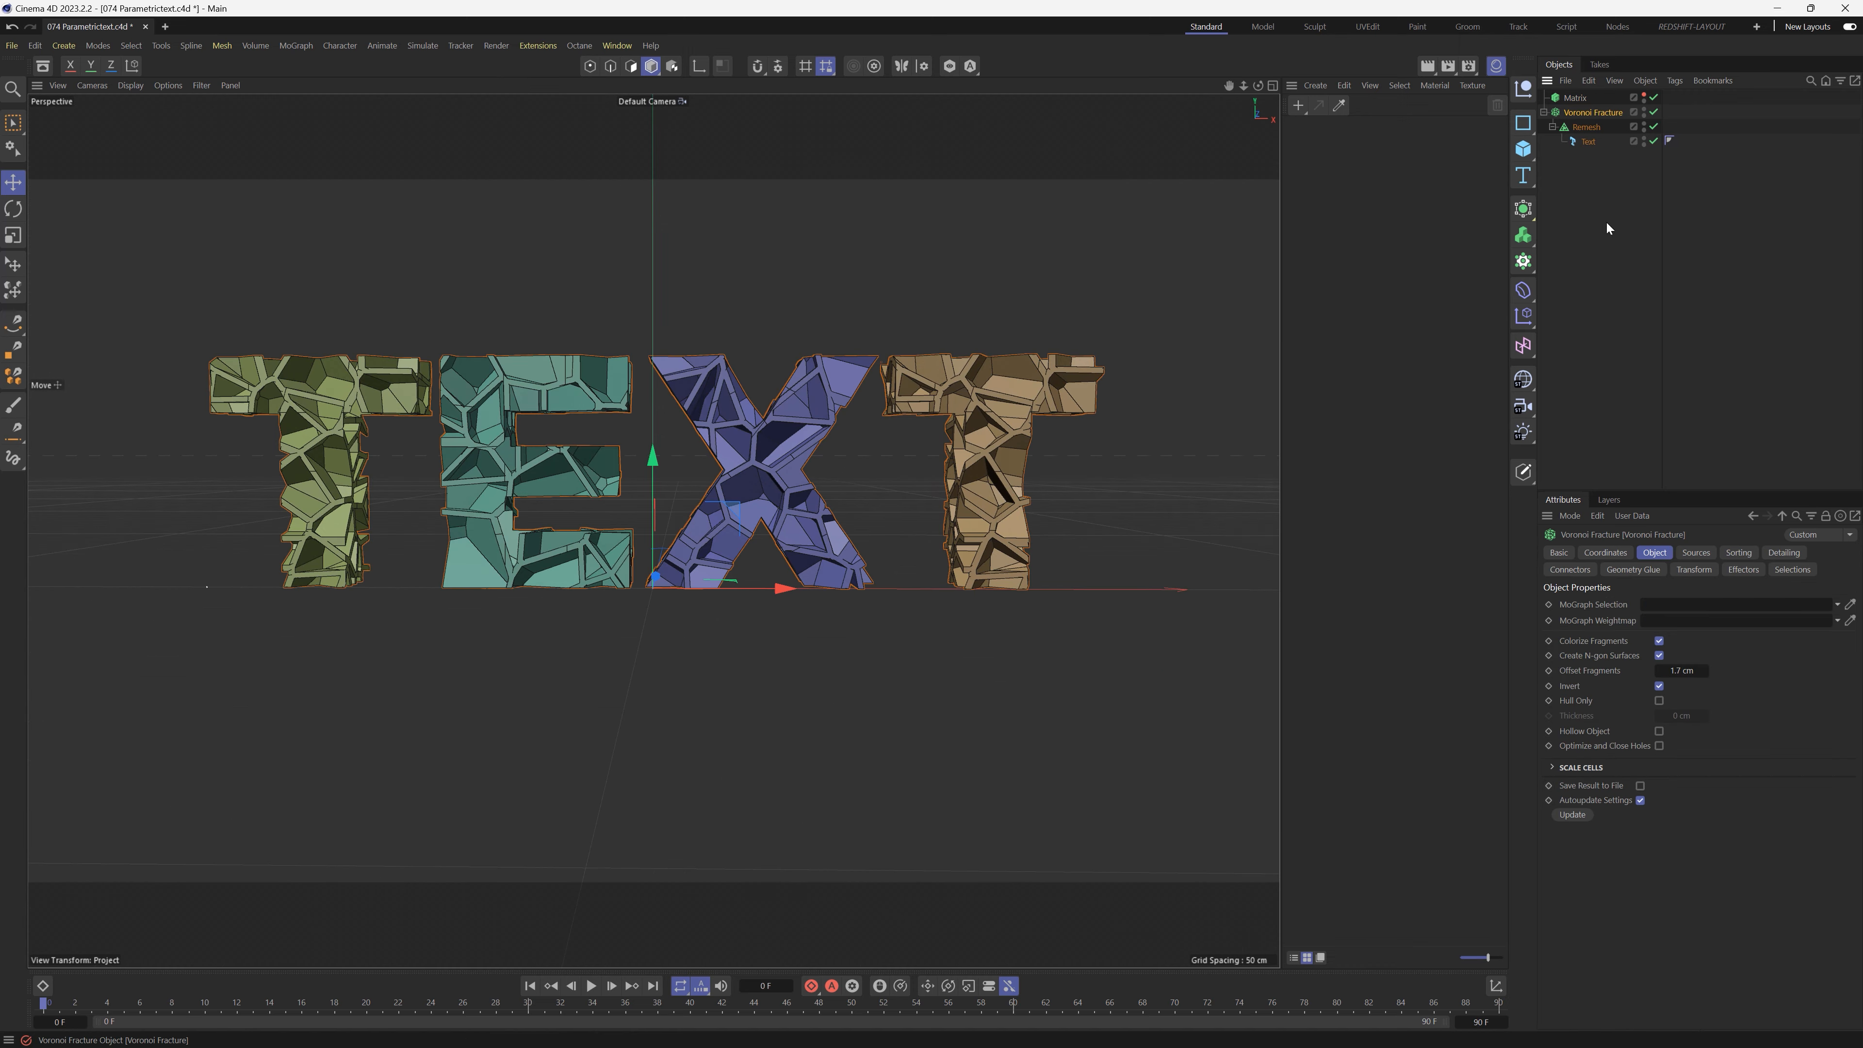